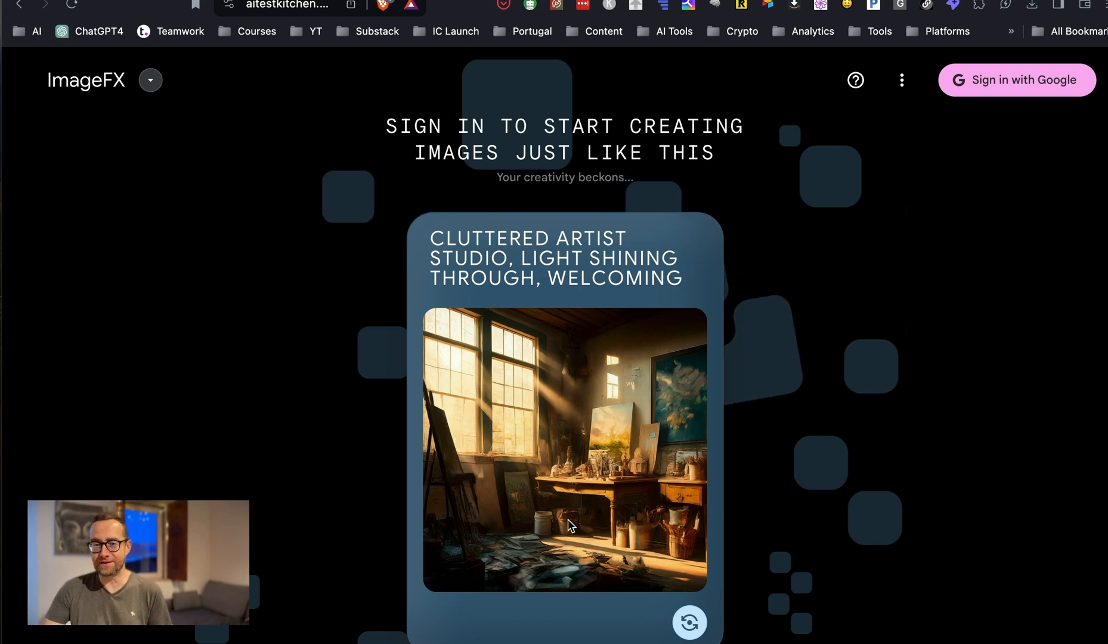
Step: Scroll the ImageFX landing page, which shows the not-available-in-your-country notice
{"action": "scroll", "scroll_direction": "down", "scroll_amount": 3}
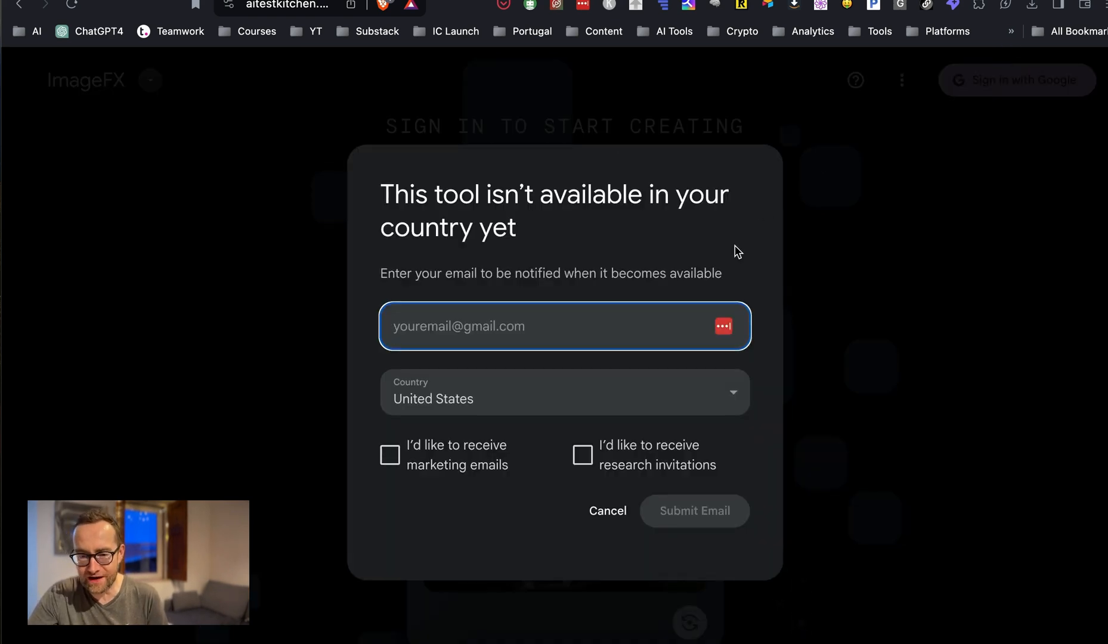
{"action": "mouse_move", "coordinate": [551, 49]}
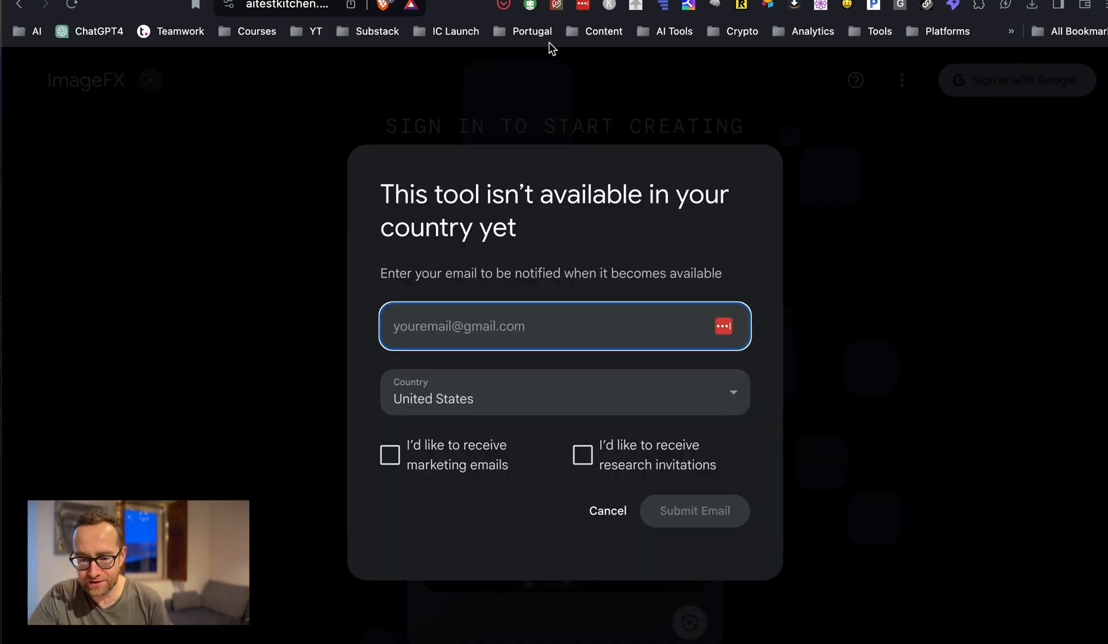
Step: Connect NordVPN through another country from its country list
{"action": "left_click", "coordinate": [563, 393]}
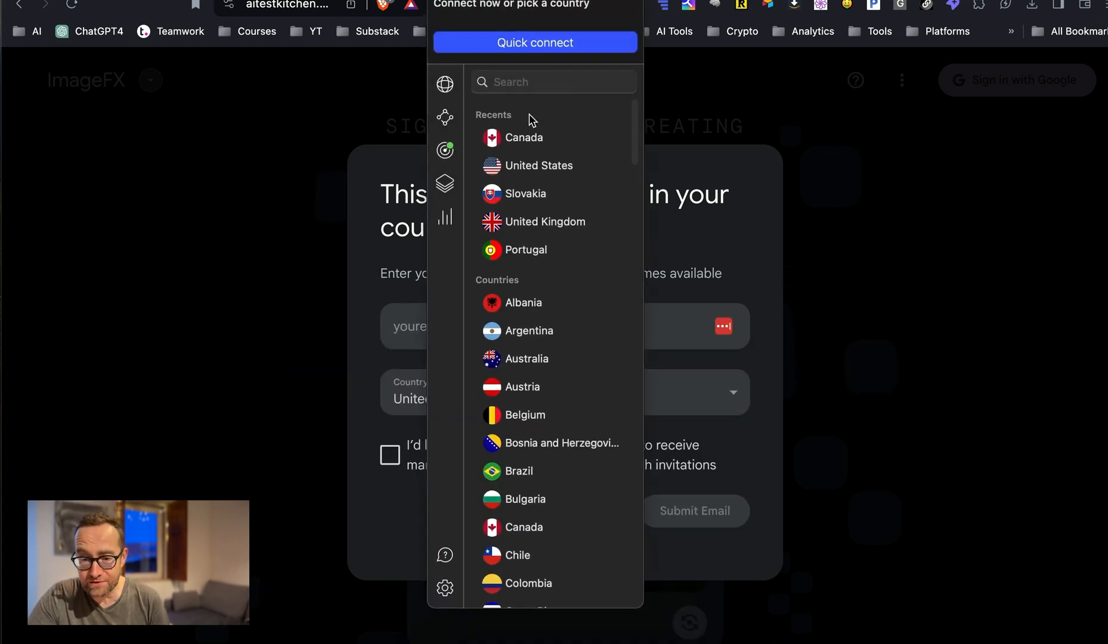
{"action": "left_click", "coordinate": [534, 42]}
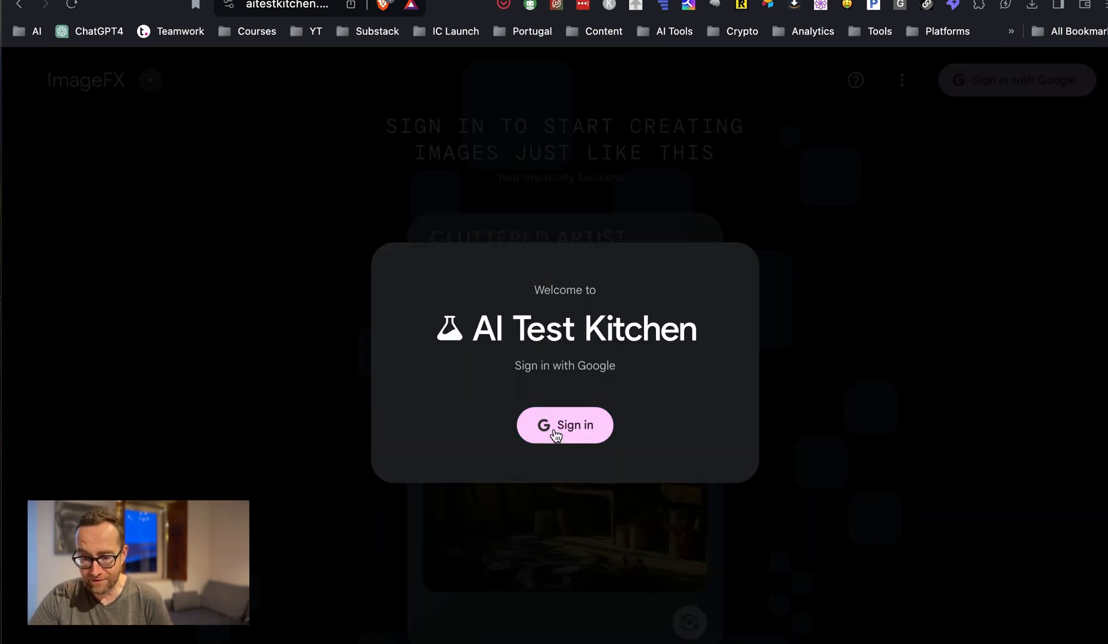
Step: Complete the Google sign-in from the AI Test Kitchen welcome dialog
{"action": "left_click", "coordinate": [564, 425]}
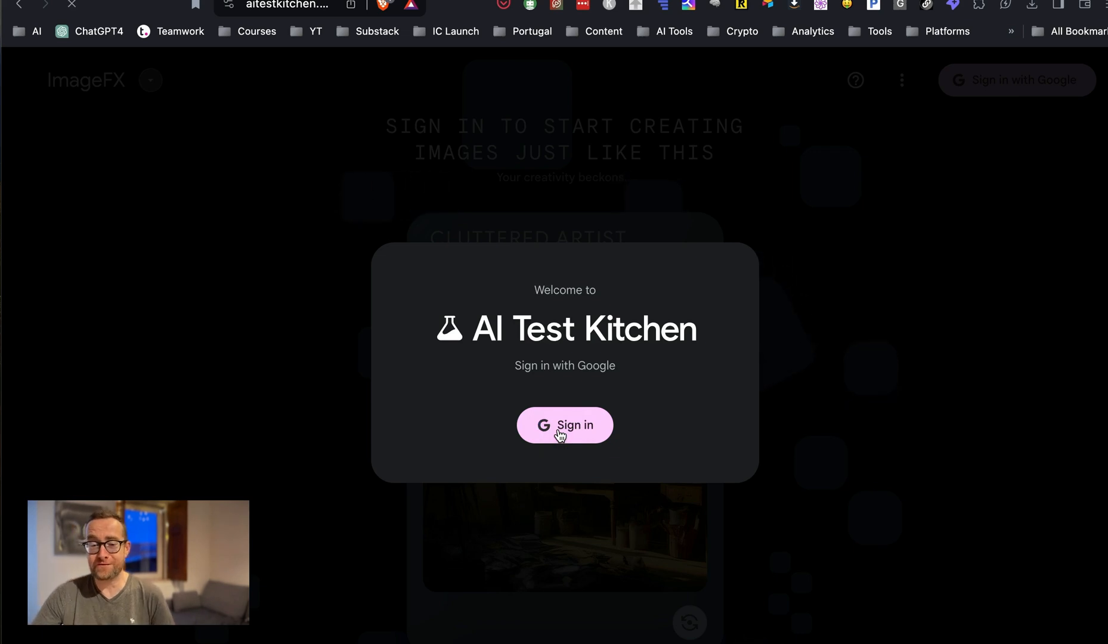
{"action": "left_click", "coordinate": [564, 425]}
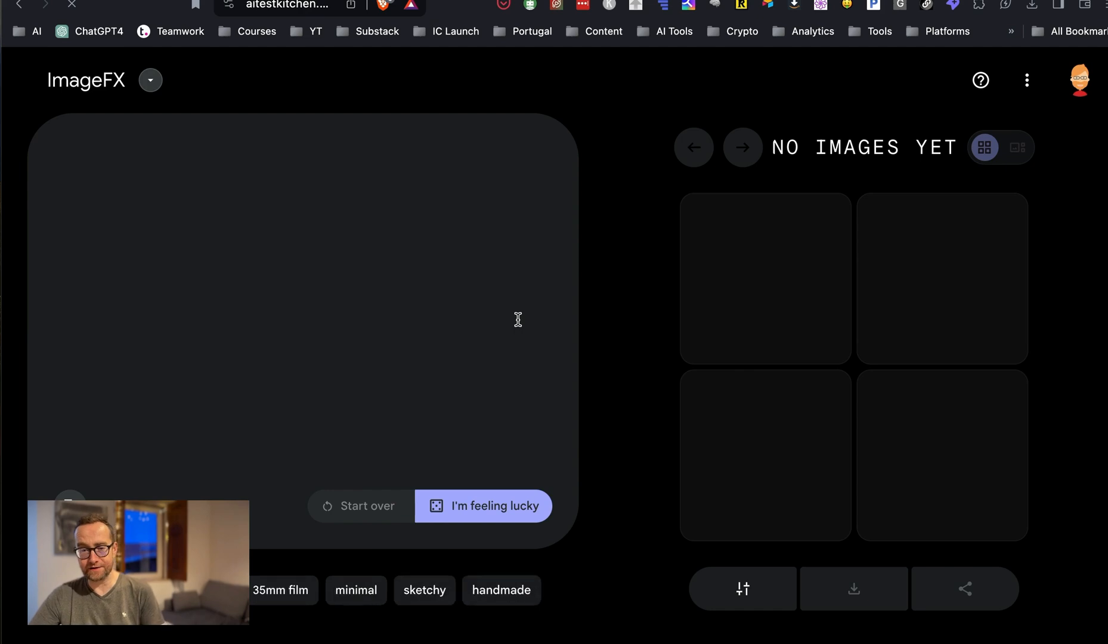
Step: Enter the prompt 'cyberpunk woman' and generate the first image set
{"action": "type", "text": "Wide angle framing of a packed lecture hall, a gorilla in a tweed suit and glasses is in front of the chalkboard, giving a lecture, digital painting"}
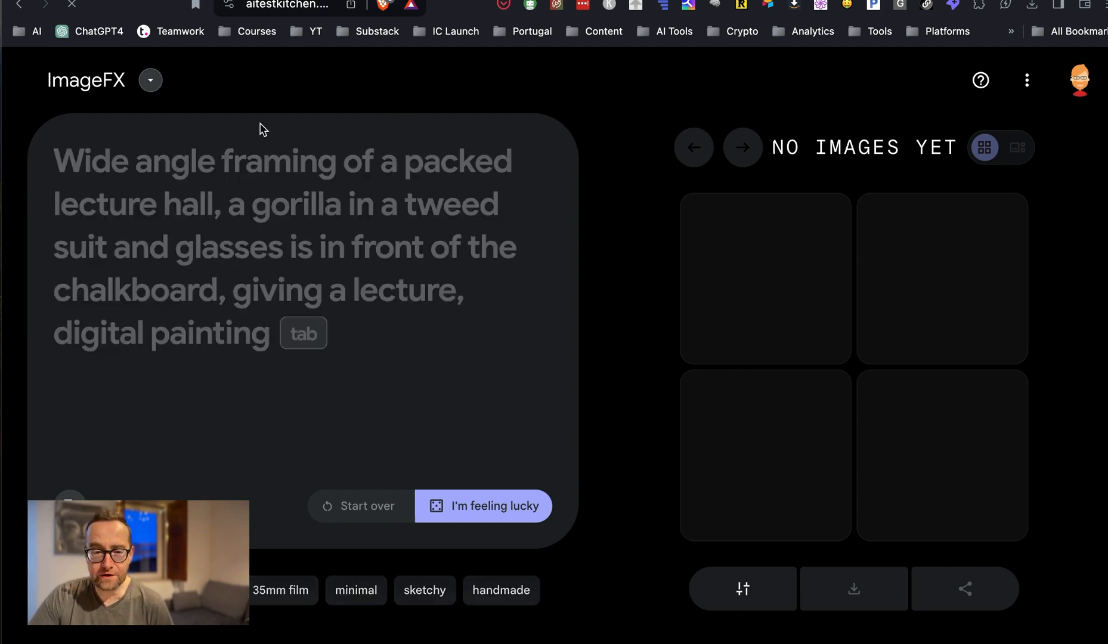
{"action": "mouse_move", "coordinate": [142, 186]}
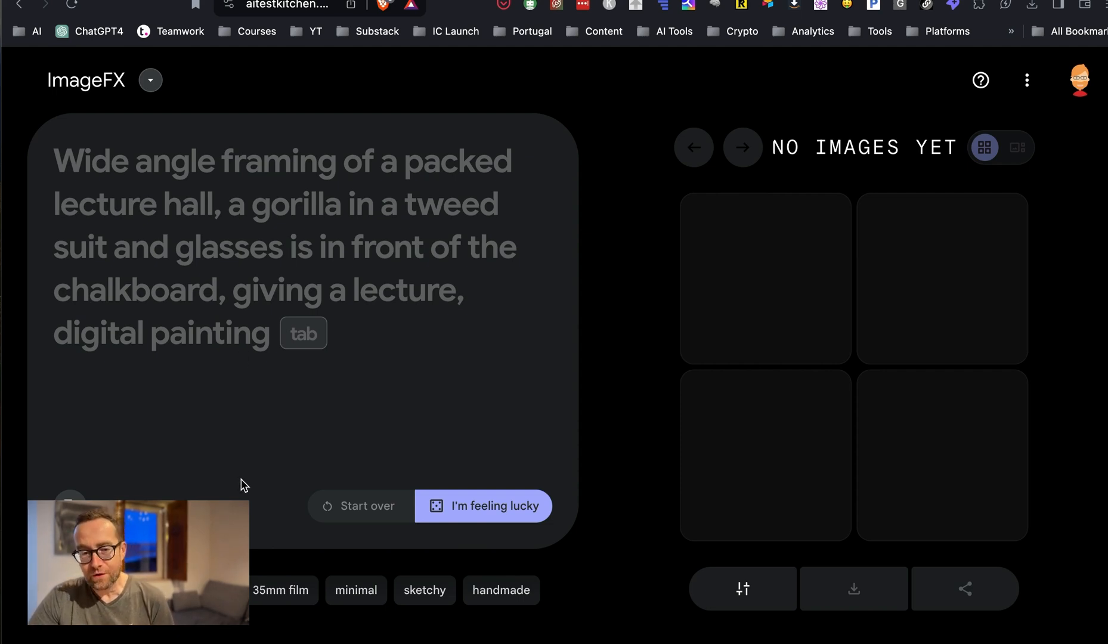
{"action": "mouse_move", "coordinate": [229, 313]}
{"action": "type", "text": "cyberpunk"}
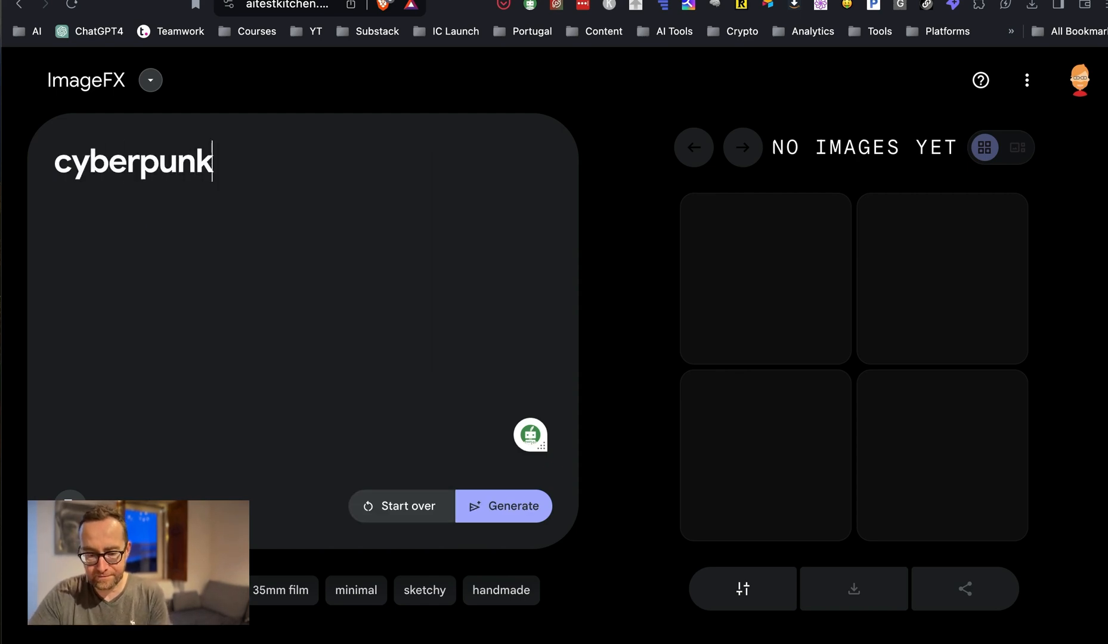
{"action": "type", "text": "woman"}
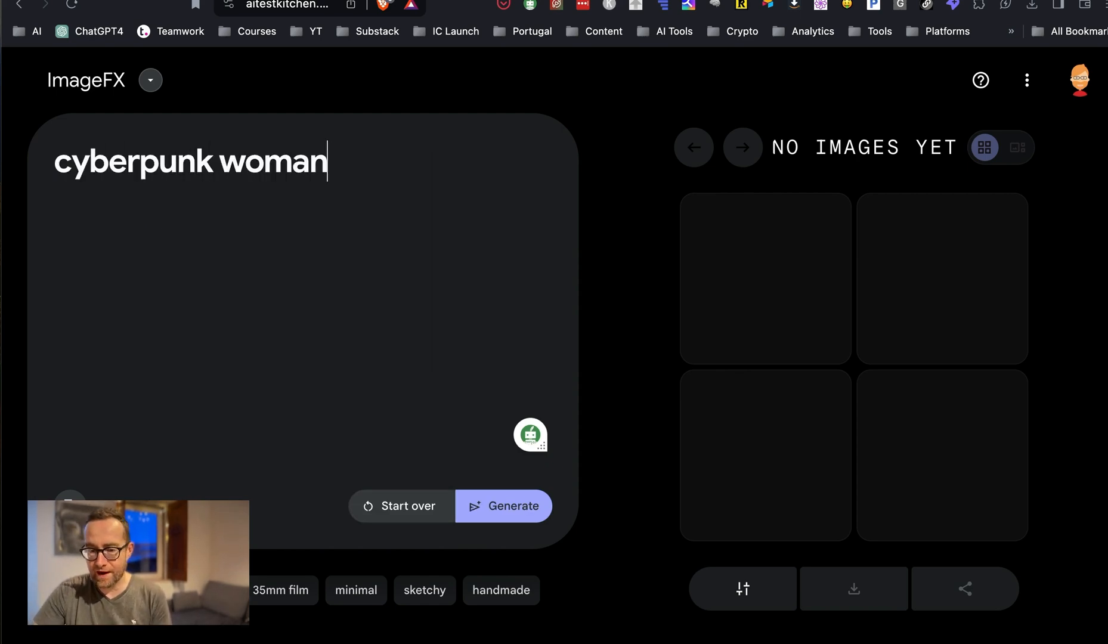
{"action": "left_click", "coordinate": [504, 506]}
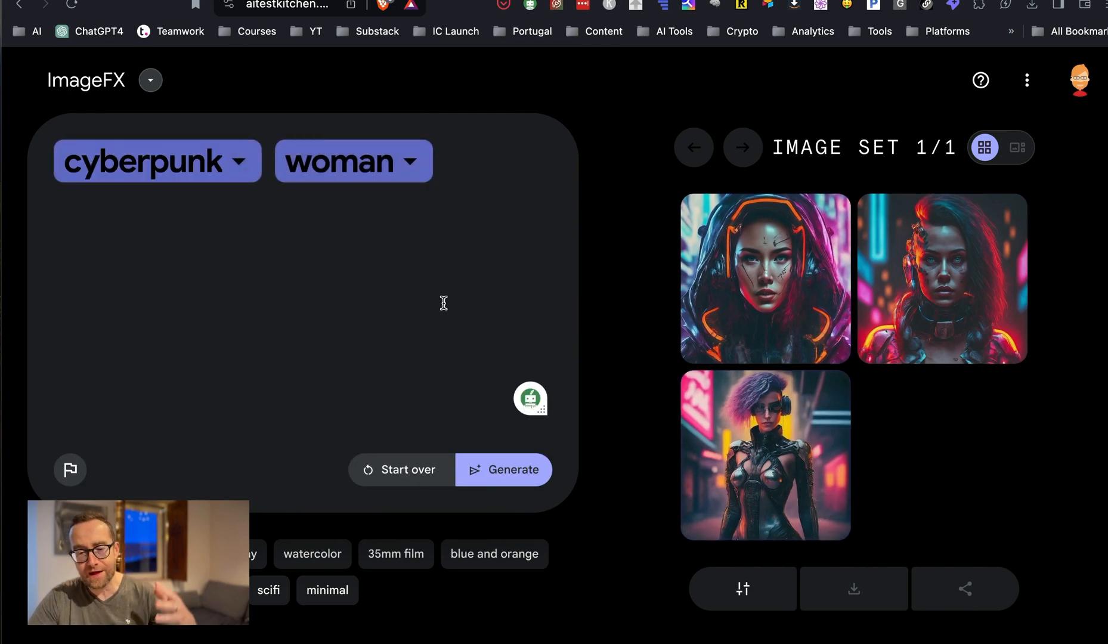
Step: Make the prompt 'steampunk woman 30 year old, holding a book' and generate
{"action": "left_click", "coordinate": [156, 161]}
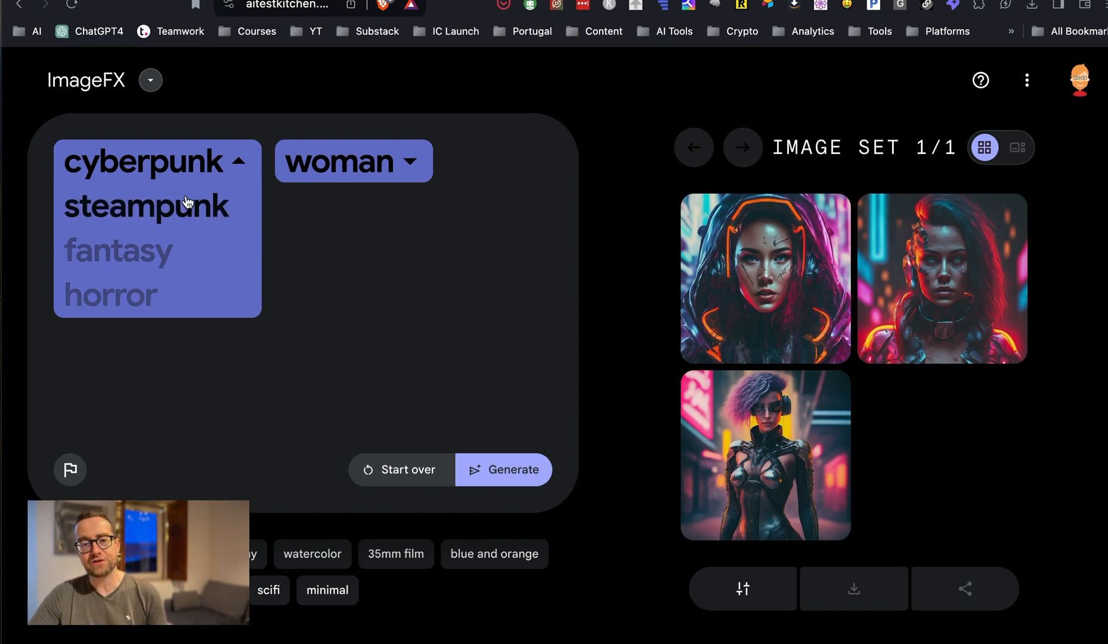
{"action": "mouse_move", "coordinate": [185, 220]}
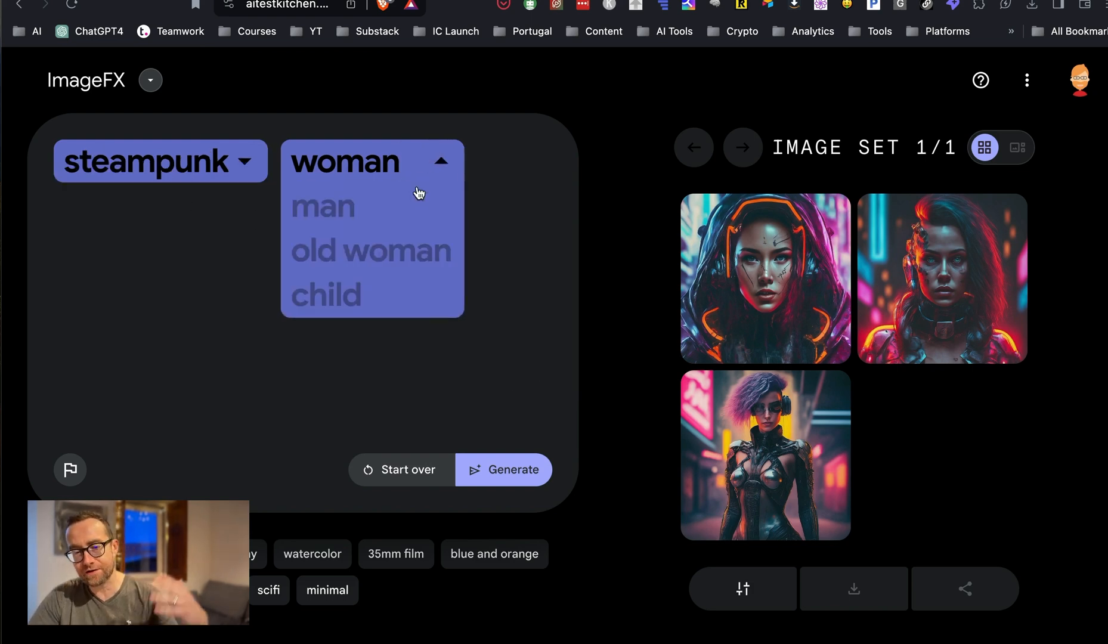
{"action": "left_click", "coordinate": [359, 161]}
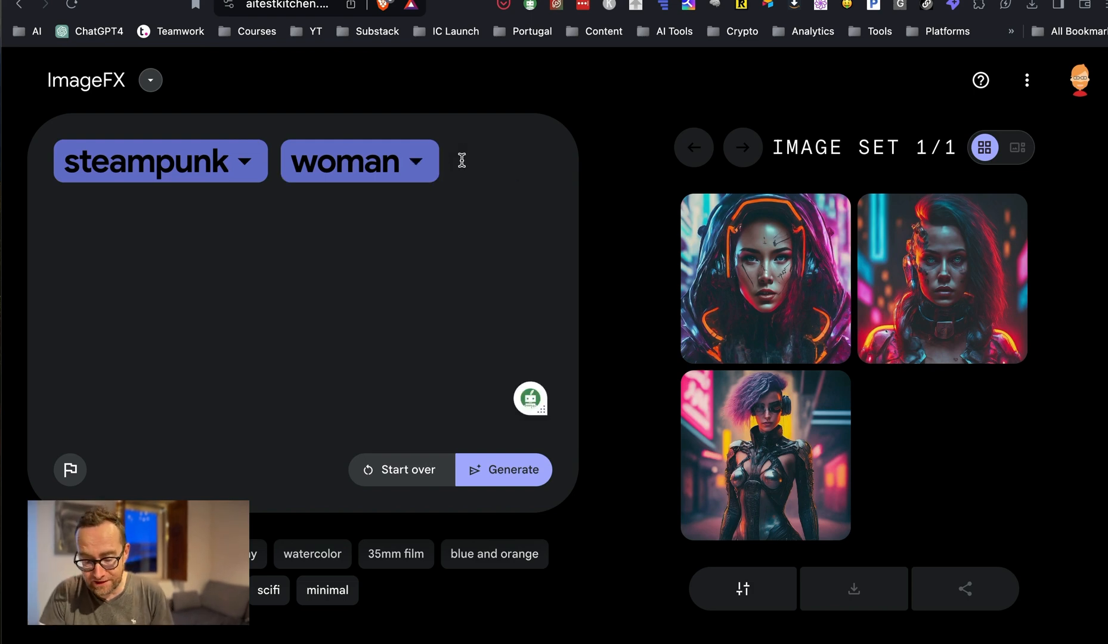
{"action": "type", "text": "30 year old"}
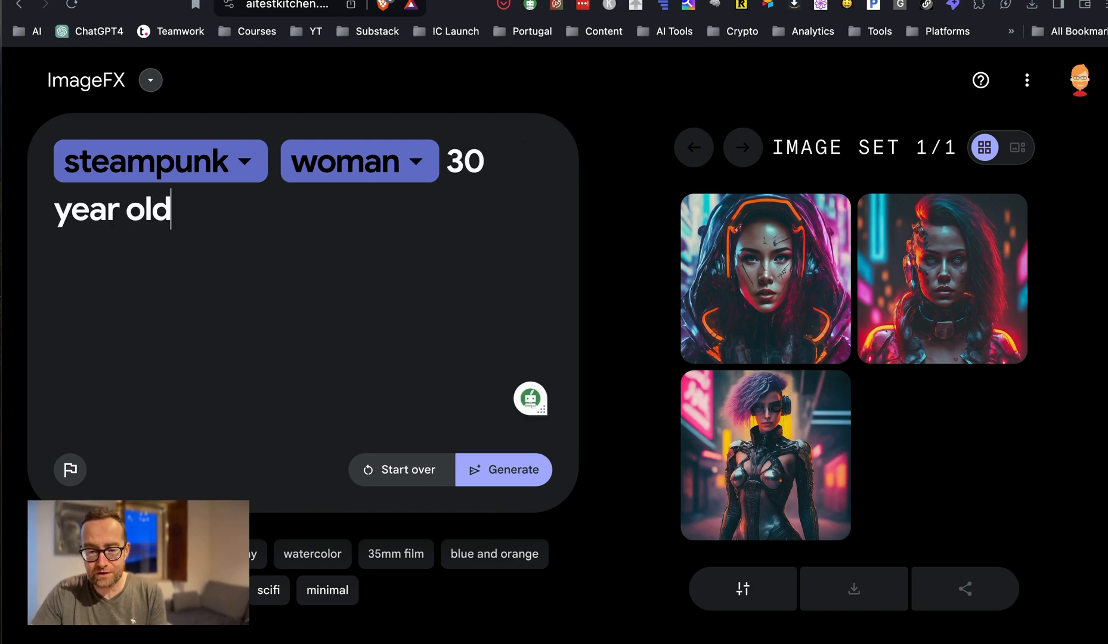
{"action": "type", "text": ", holding a"}
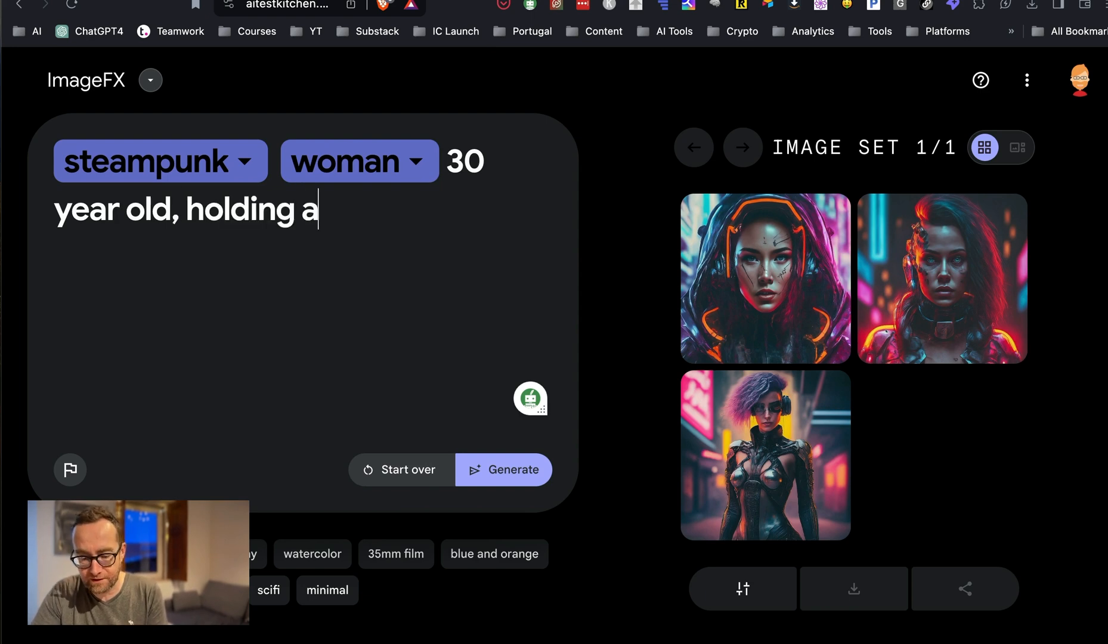
{"action": "type", "text": "book"}
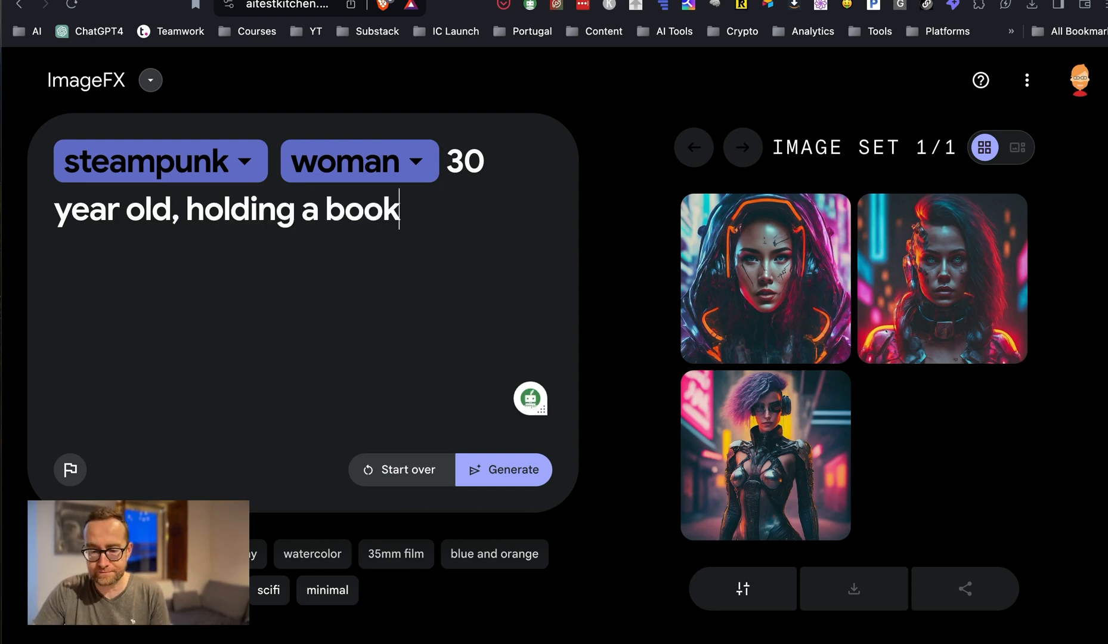
{"action": "left_click", "coordinate": [503, 469]}
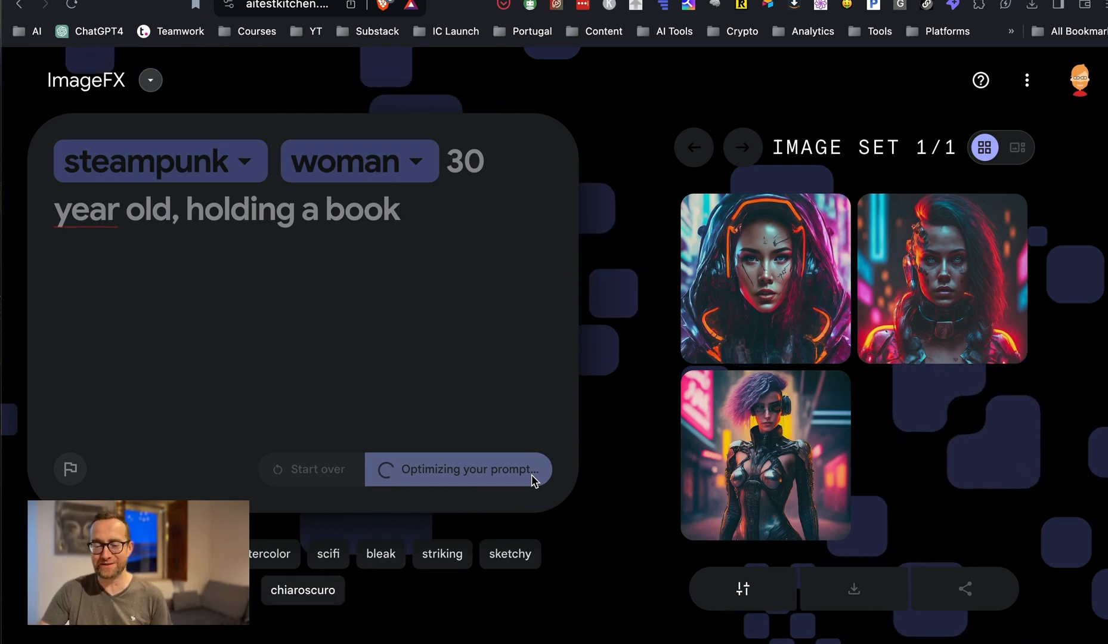
{"action": "mouse_move", "coordinate": [265, 532]}
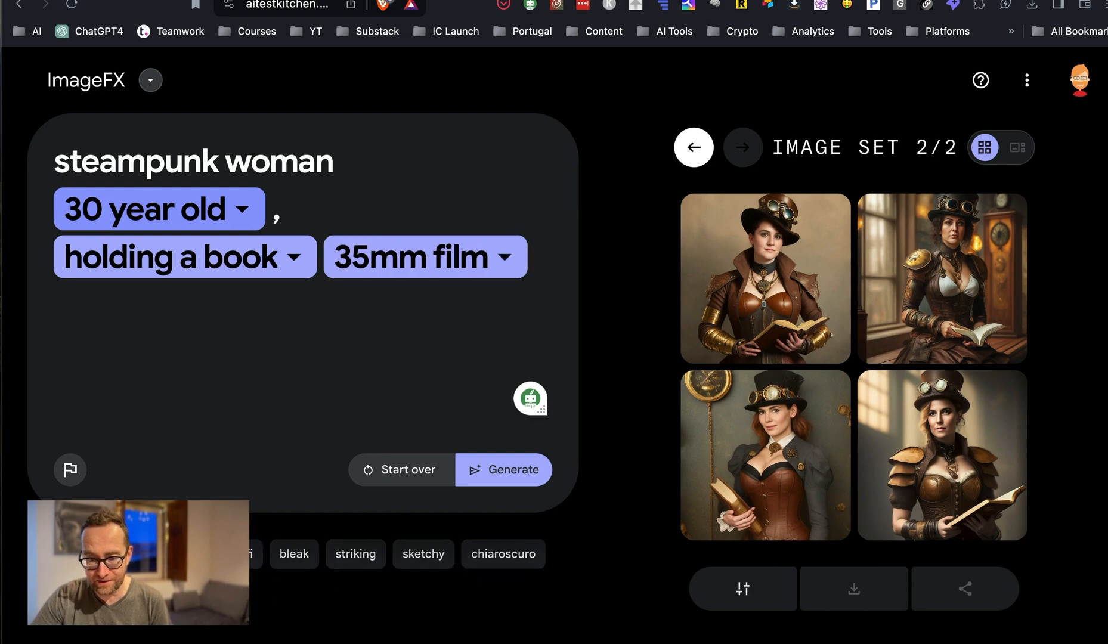
Step: Append the chiaroscuro suggestion to the prompt and generate a darker set
{"action": "left_click", "coordinate": [355, 553]}
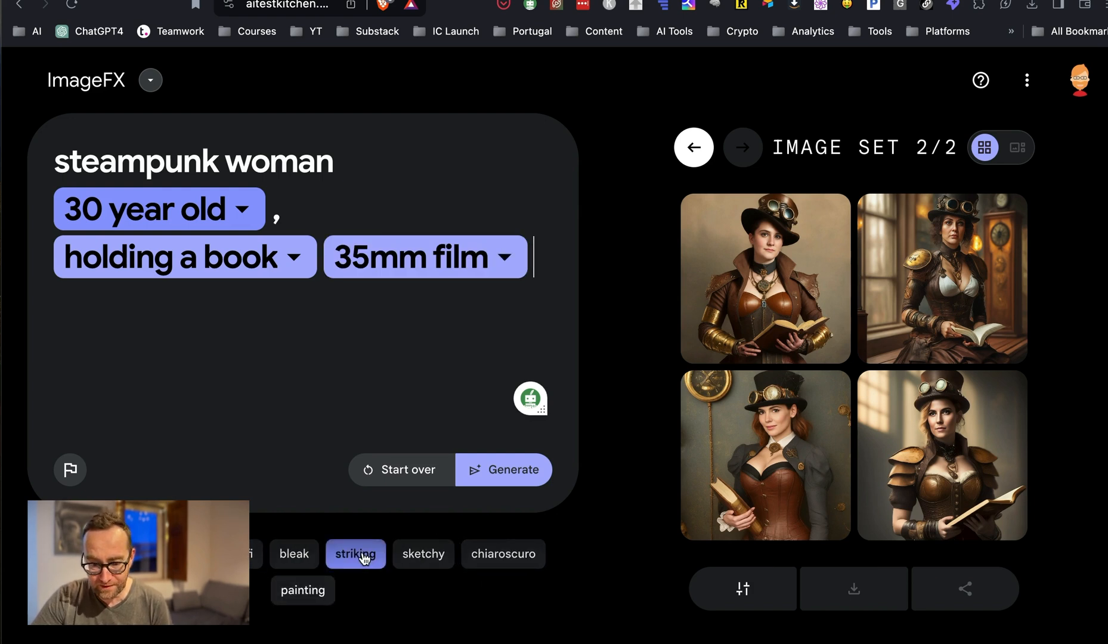
{"action": "left_click", "coordinate": [503, 553]}
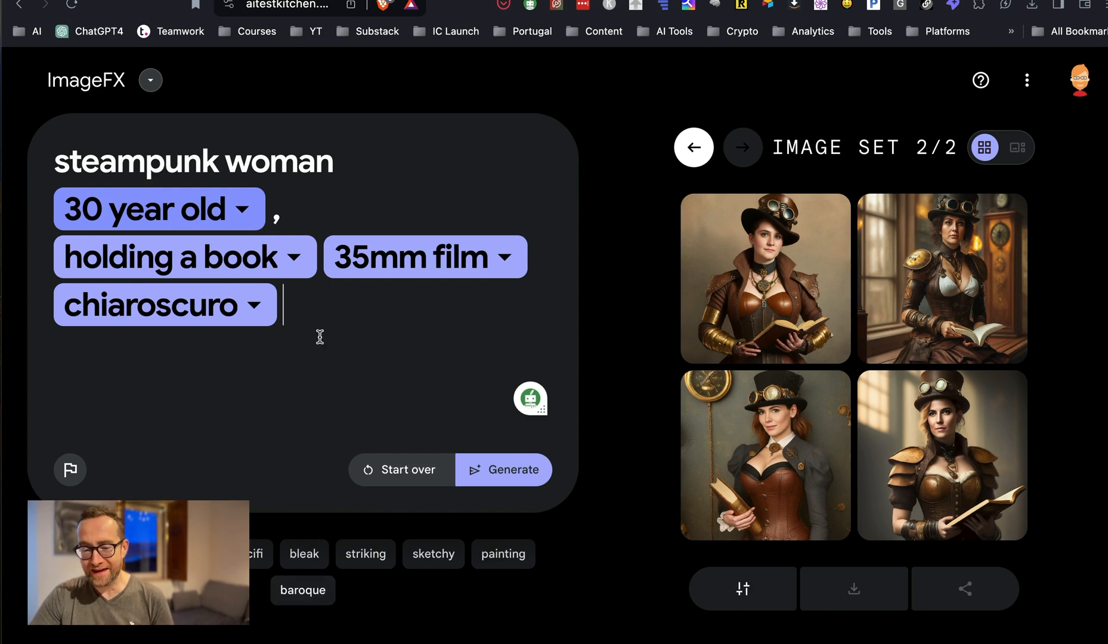
{"action": "left_click", "coordinate": [504, 469]}
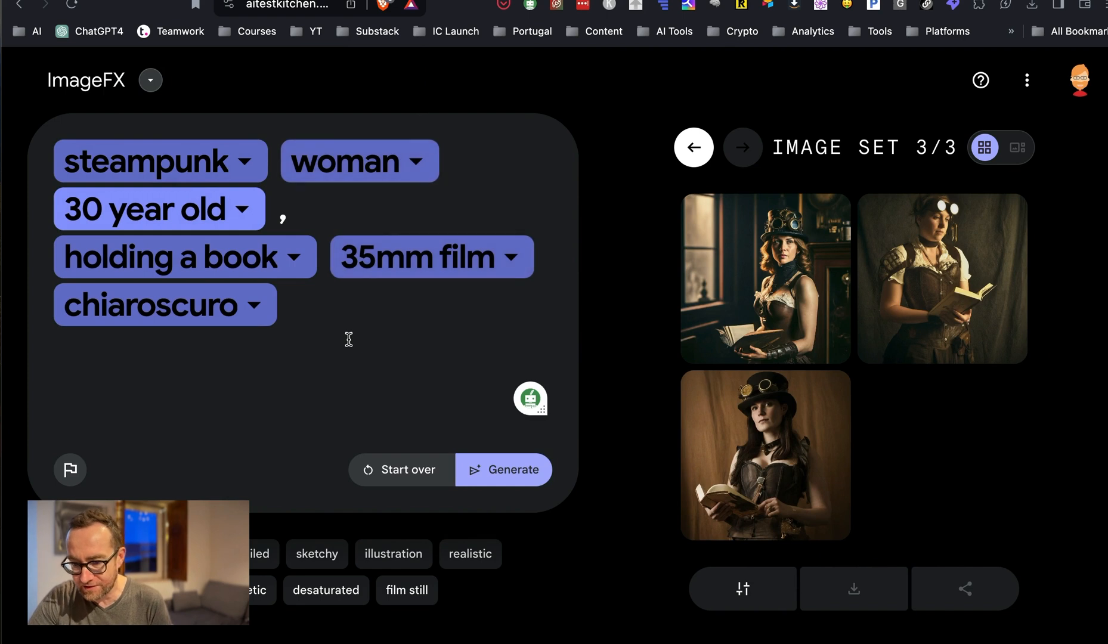
Step: Append 'hourglass in background' to the prompt and generate the fourth image set
{"action": "type", "text": "hourglass in"}
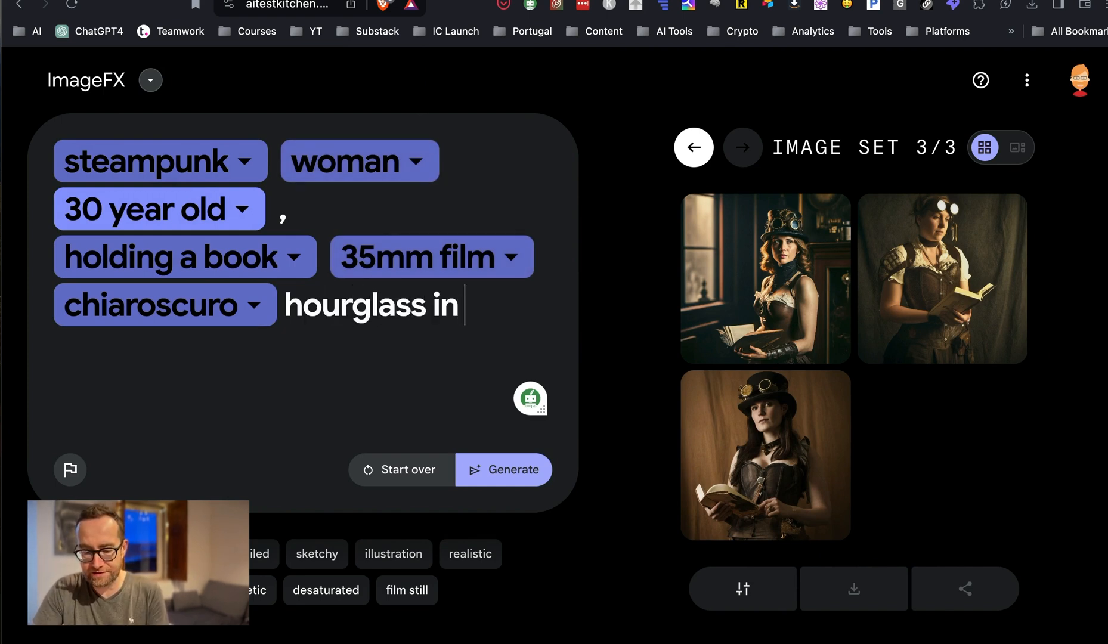
{"action": "type", "text": "background"}
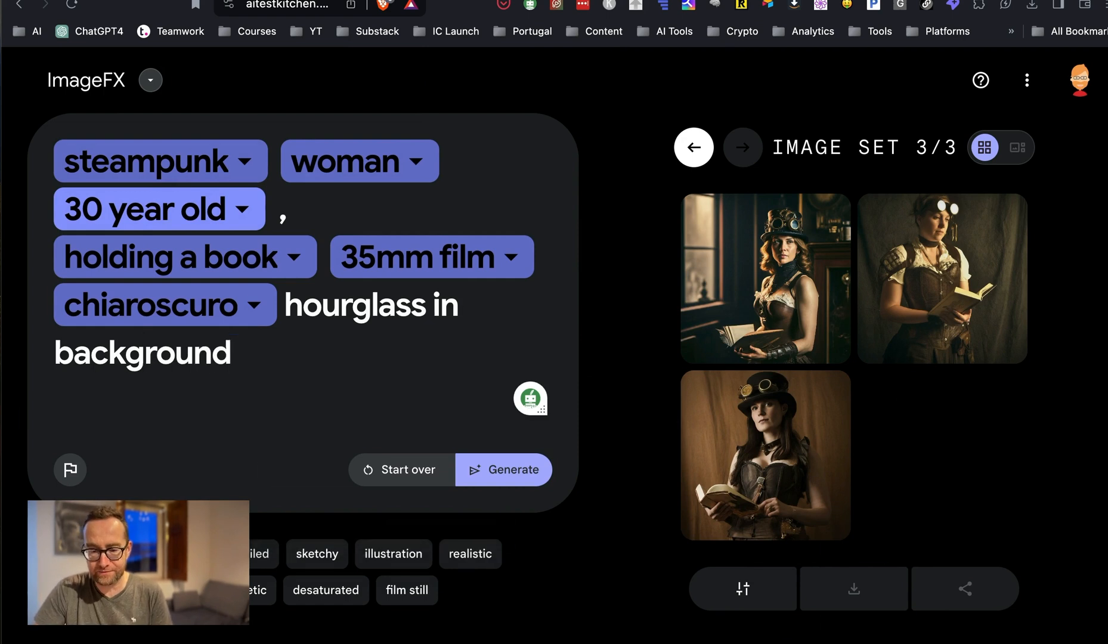
{"action": "left_click", "coordinate": [504, 469]}
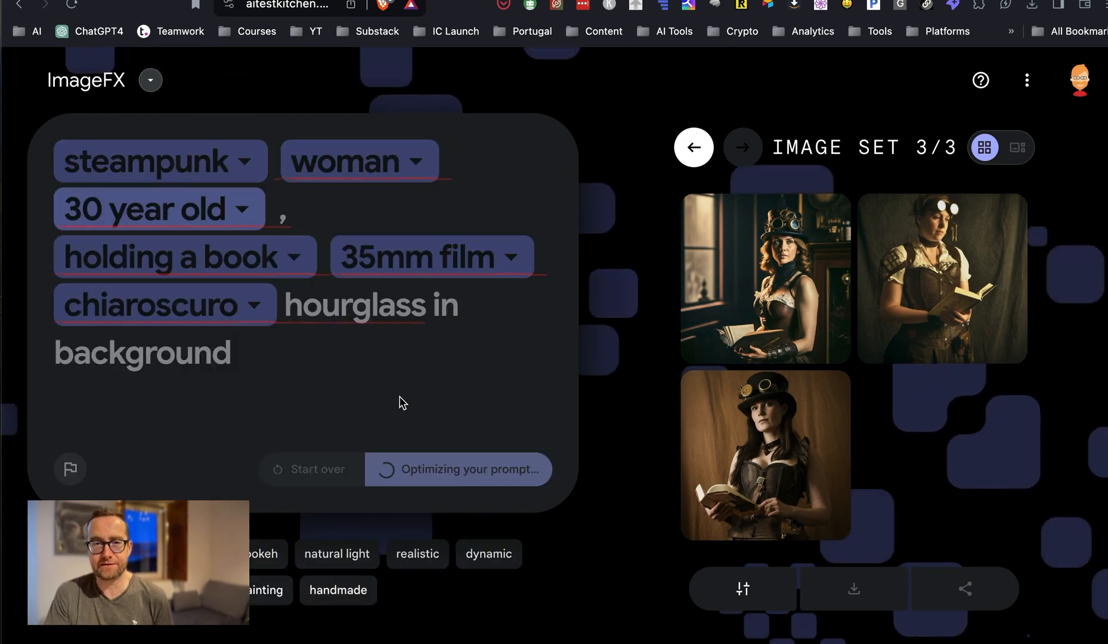
{"action": "left_click", "coordinate": [339, 305]}
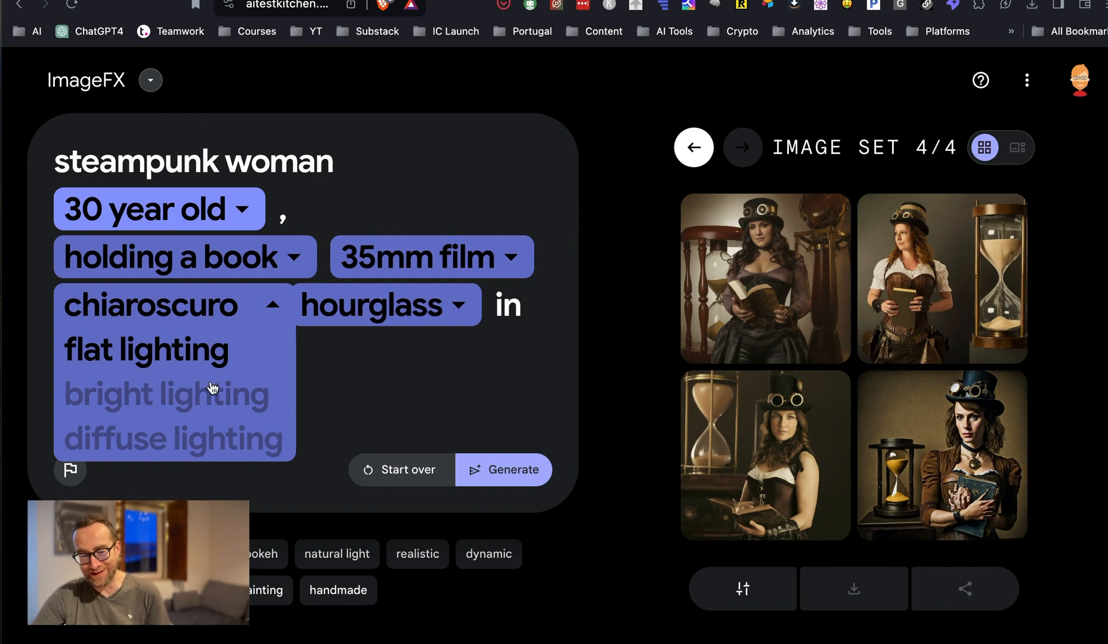
Step: Swap chiaroscuro for diffuse lighting and append 'ultra realistic' to the prompt
{"action": "left_click", "coordinate": [172, 438]}
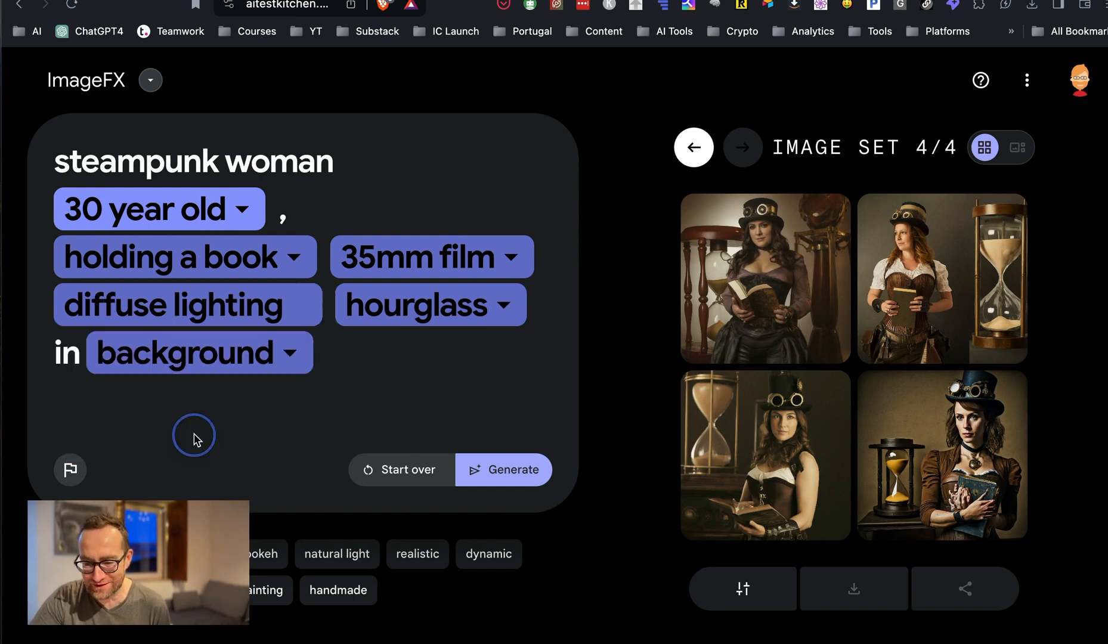
{"action": "type", "text": "ultra"}
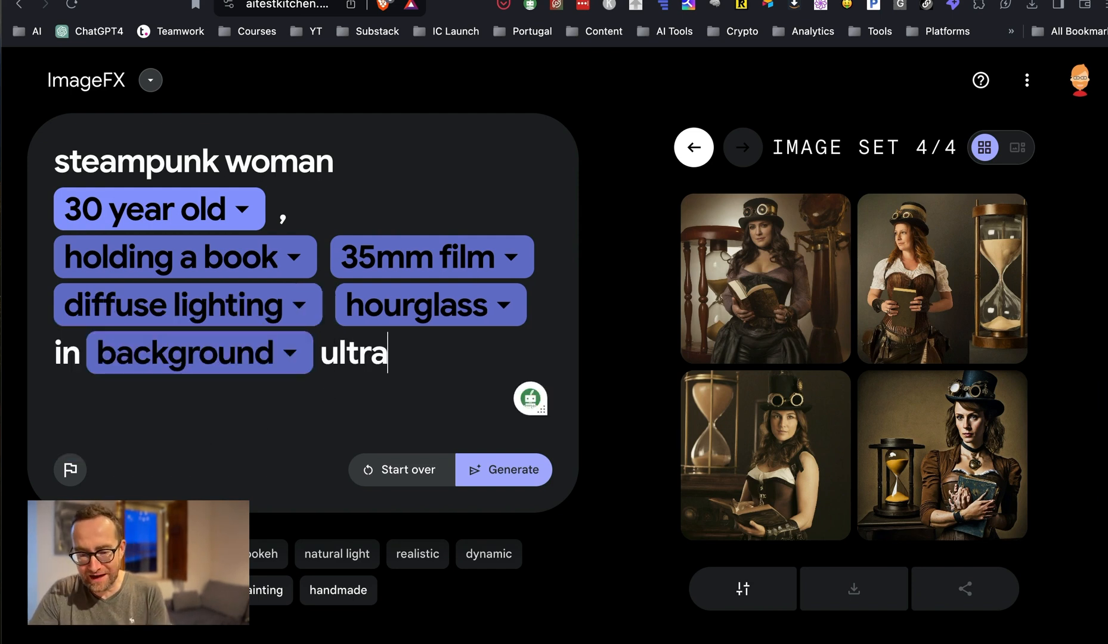
{"action": "type", "text": "realistic, scar"}
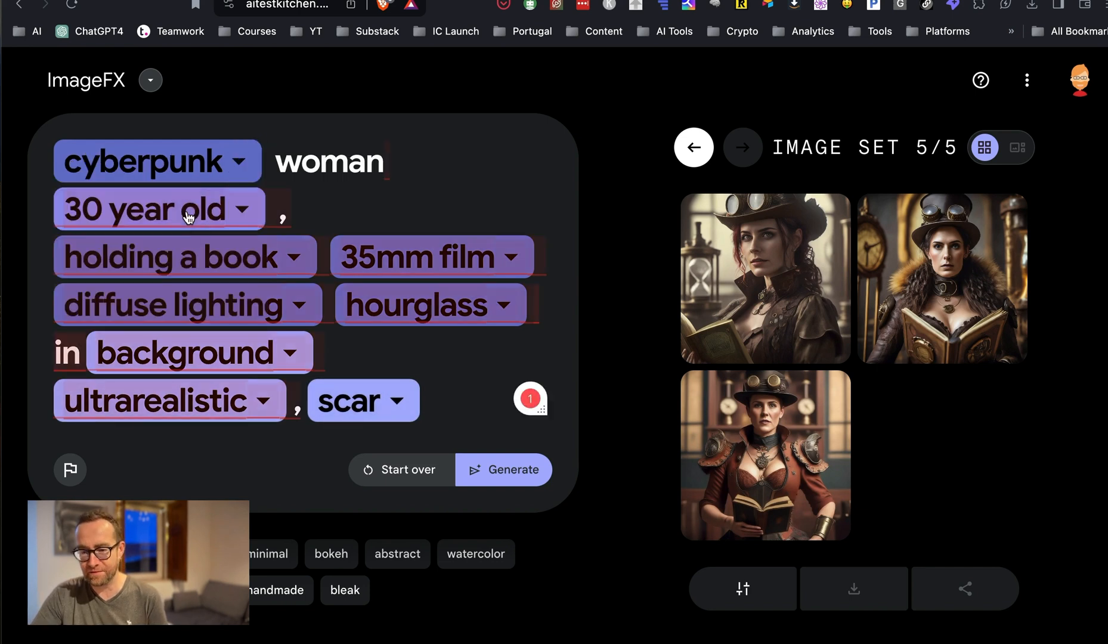
Step: Generate new image sets, the latest with 'dramatic lighting' added to the prompt
{"action": "left_click", "coordinate": [504, 469]}
{"action": "type", "text": "dramatic l"}
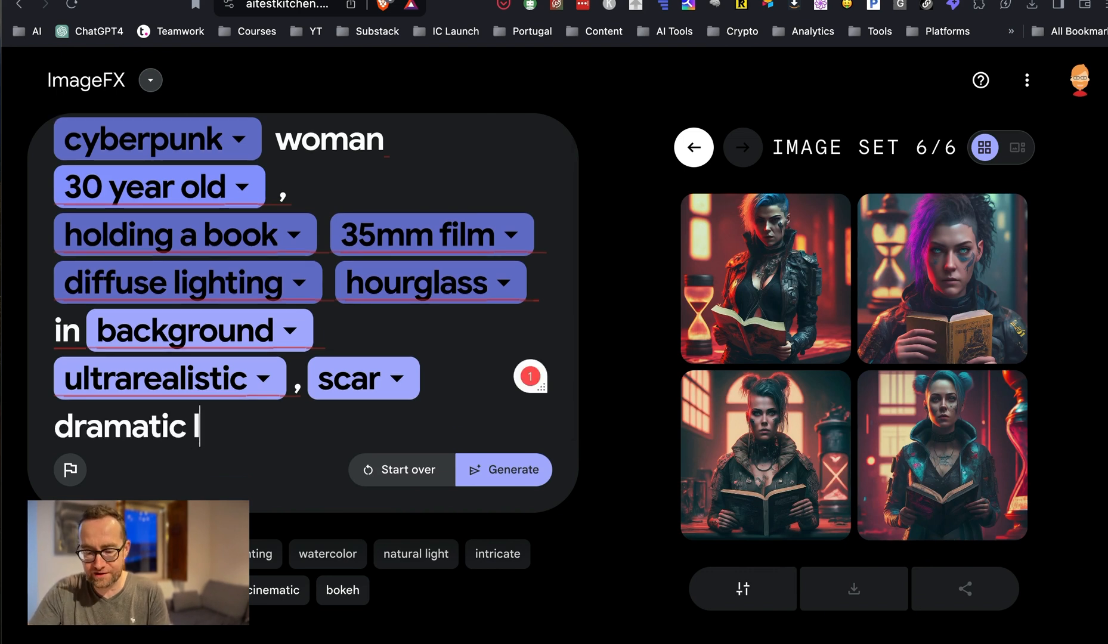
{"action": "left_click", "coordinate": [503, 470]}
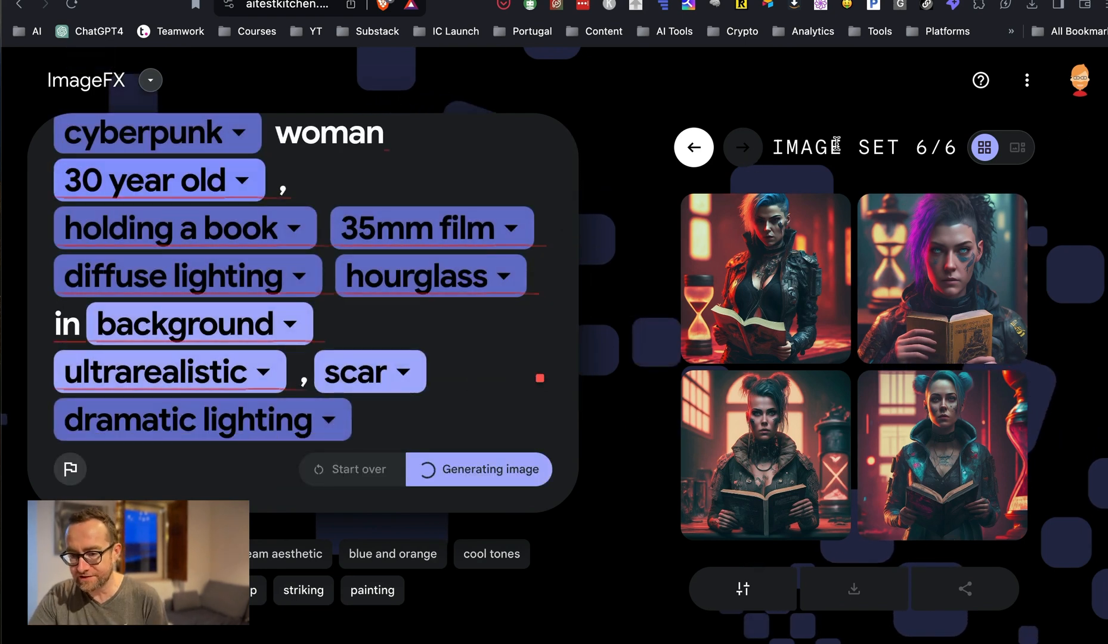
Step: Add 'portrait' to the prompt, generate, and open an image in single-image view
{"action": "left_click", "coordinate": [694, 147]}
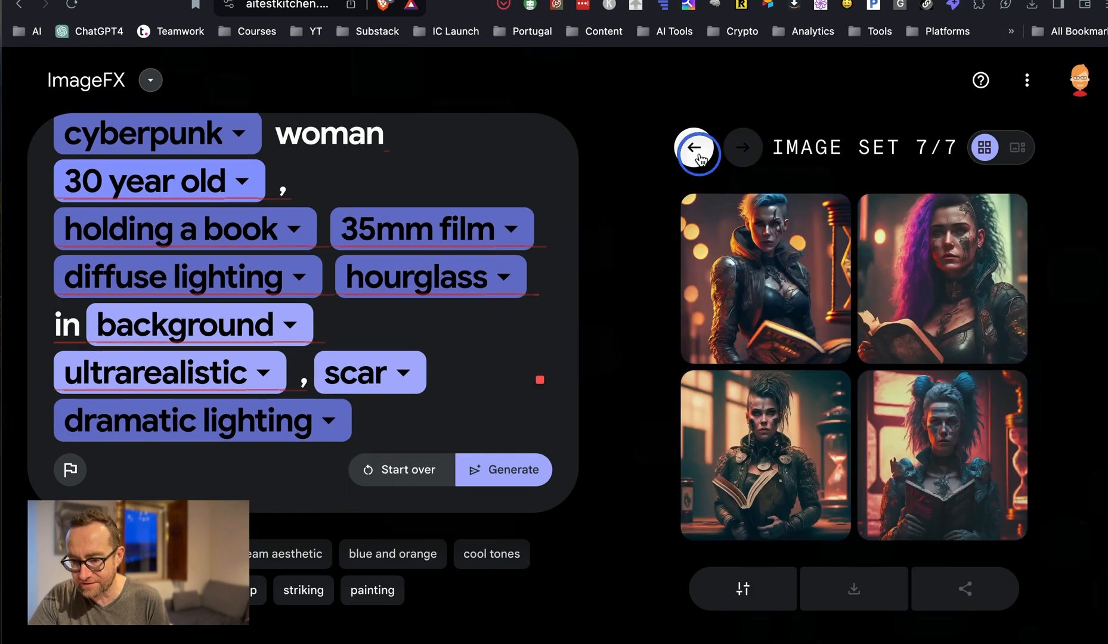
{"action": "mouse_move", "coordinate": [749, 178]}
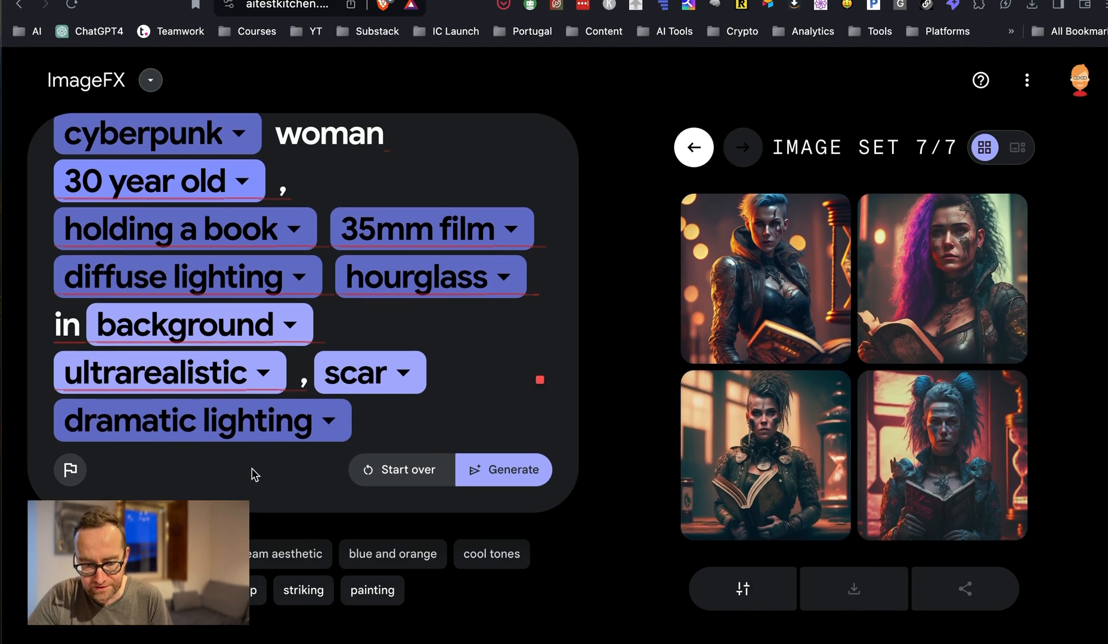
{"action": "type", "text": "port"}
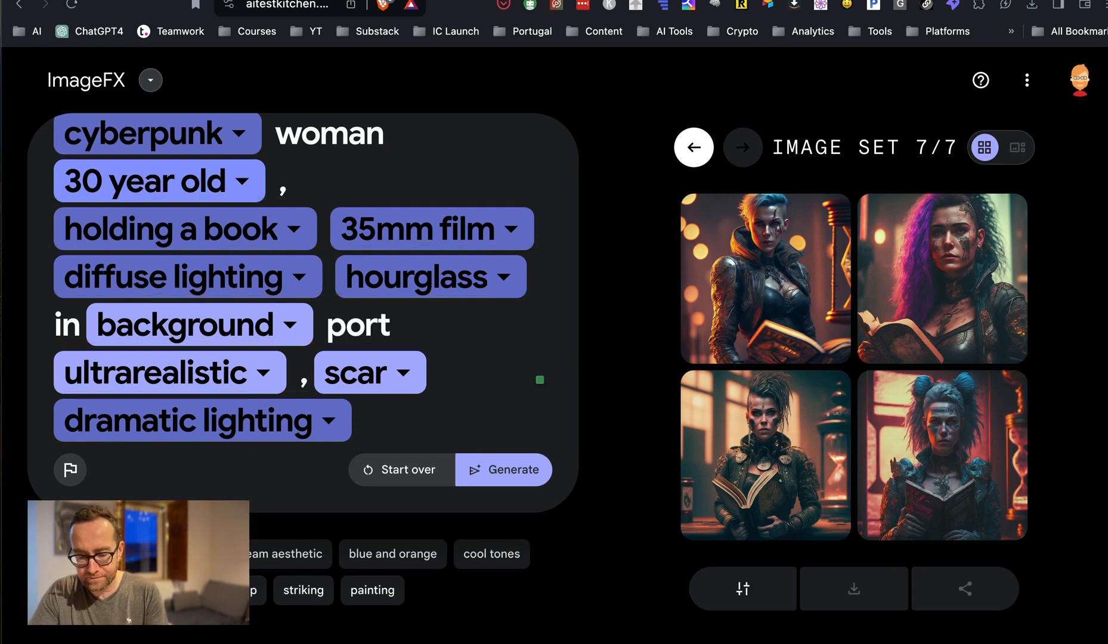
{"action": "left_click", "coordinate": [503, 470]}
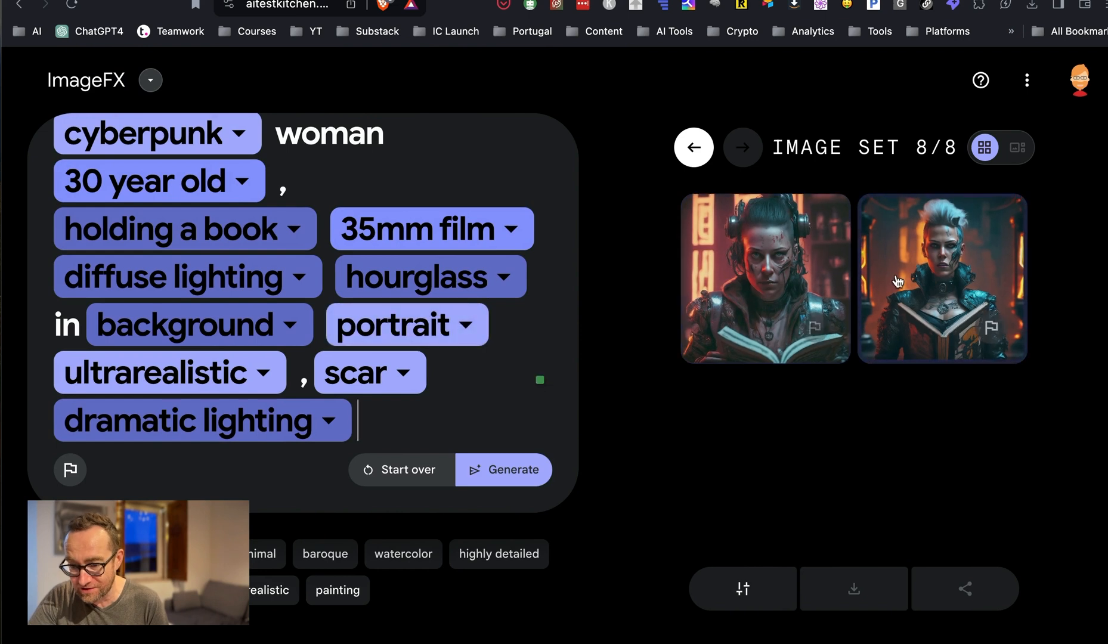
{"action": "left_click", "coordinate": [693, 148]}
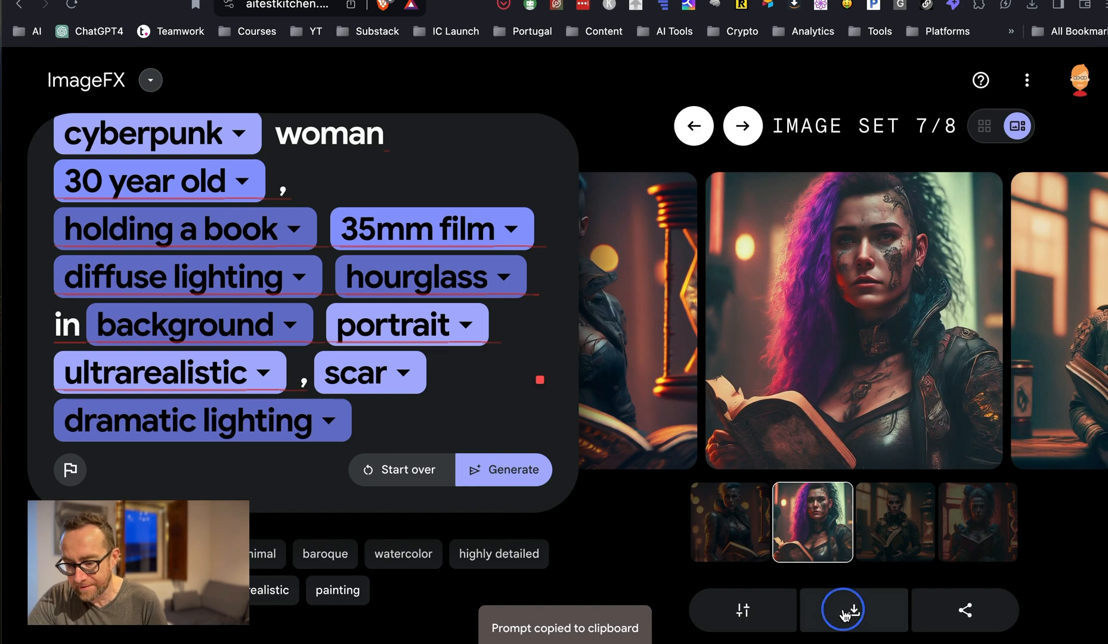
Step: Download the purple-haired cyberpunk woman image as a PNG and change 'scar' to 'scar tattoo'
{"action": "left_click", "coordinate": [852, 610]}
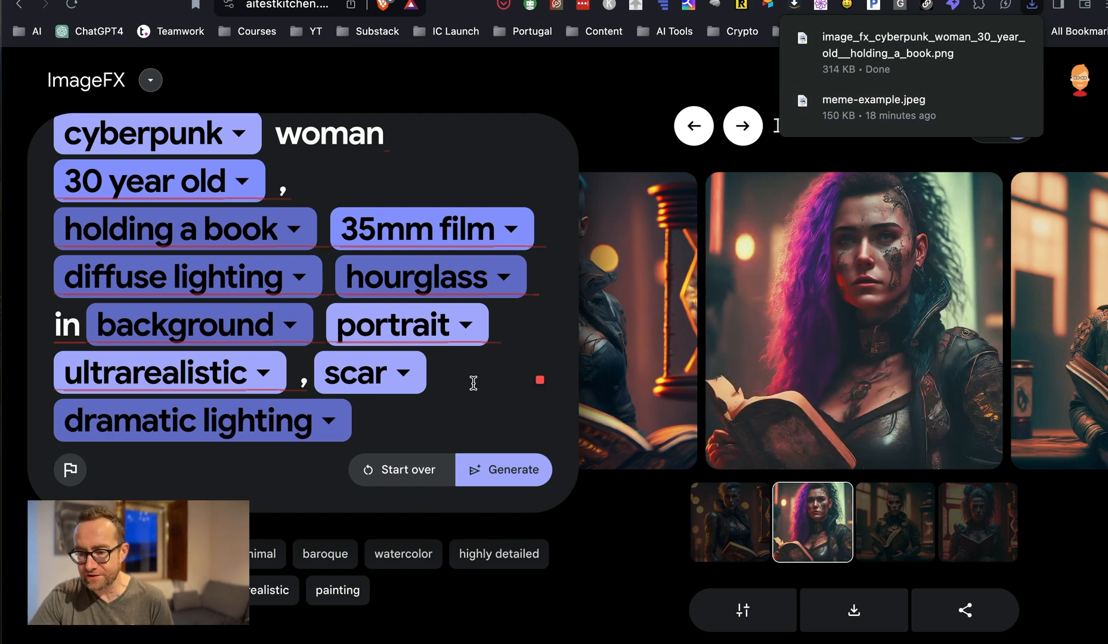
{"action": "mouse_move", "coordinate": [554, 335]}
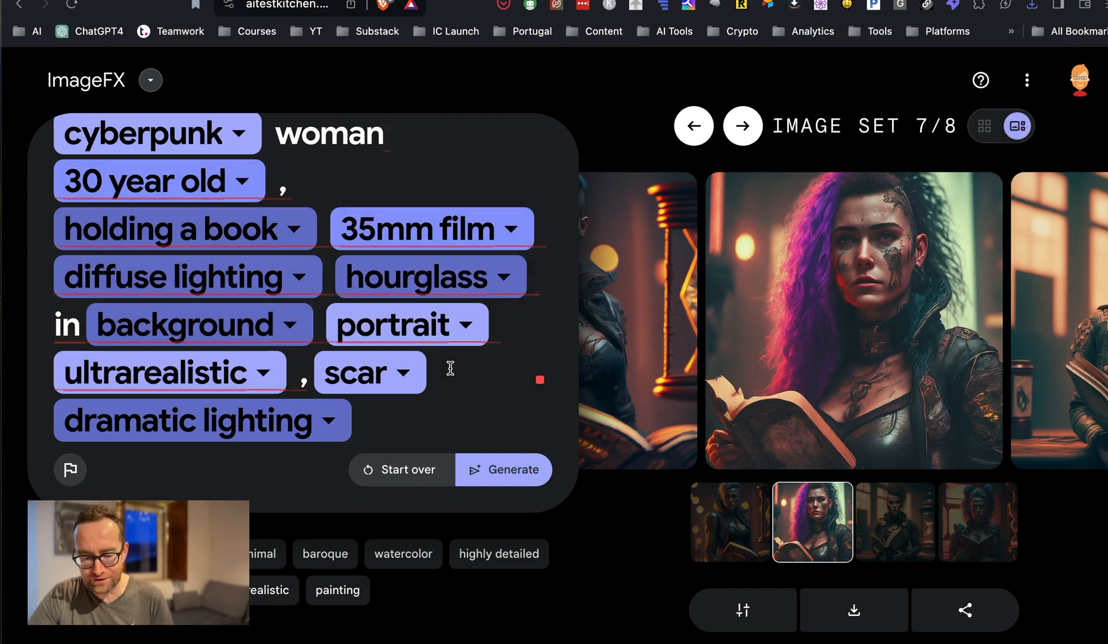
{"action": "type", "text": "tattoo"}
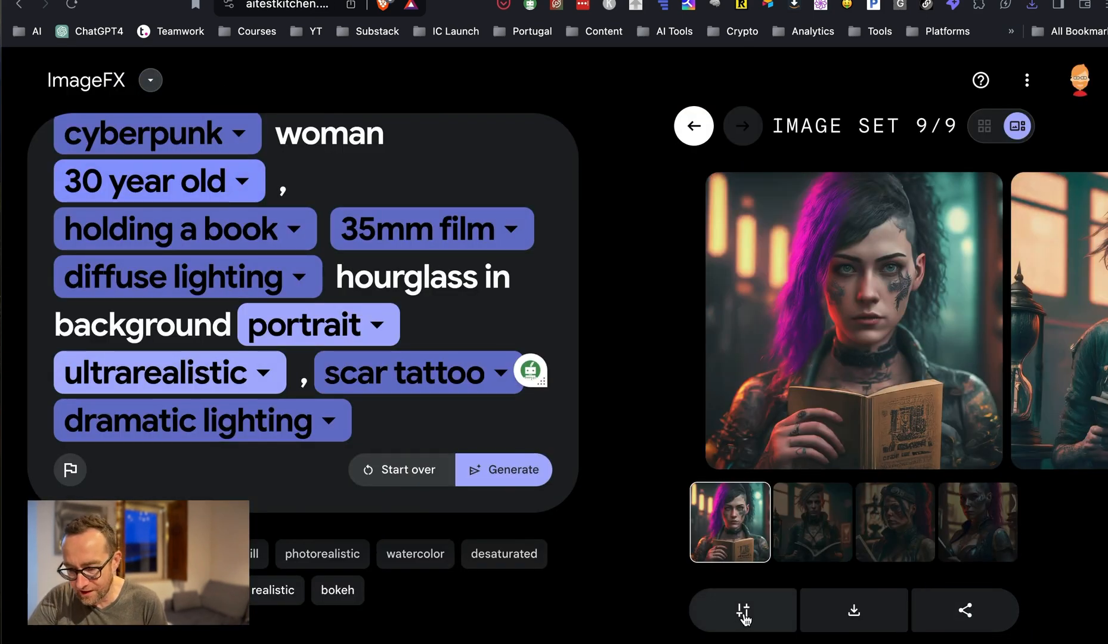
{"action": "mouse_move", "coordinate": [501, 381]}
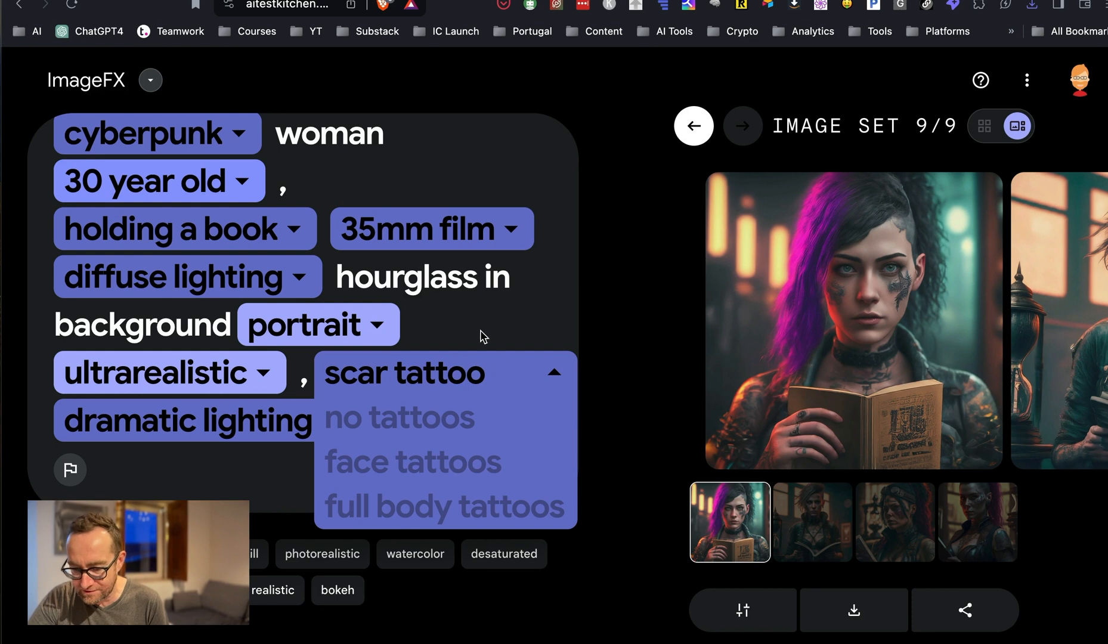
Step: Add 'words in background says "caution"' after the portrait chip and generate the tenth set
{"action": "left_click", "coordinate": [501, 311]}
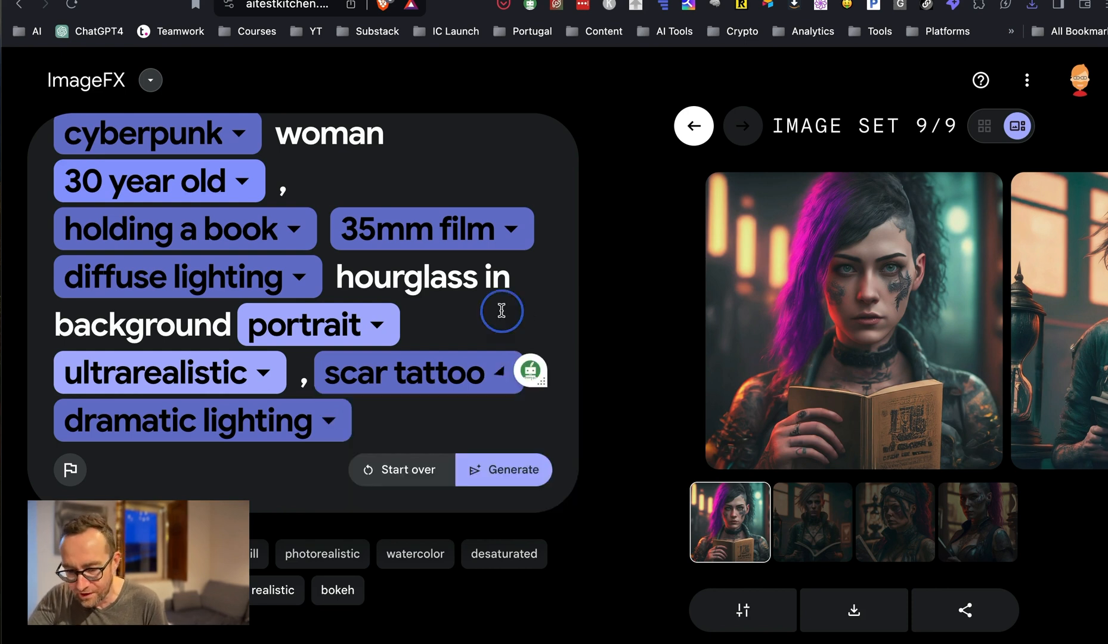
{"action": "mouse_move", "coordinate": [402, 428]}
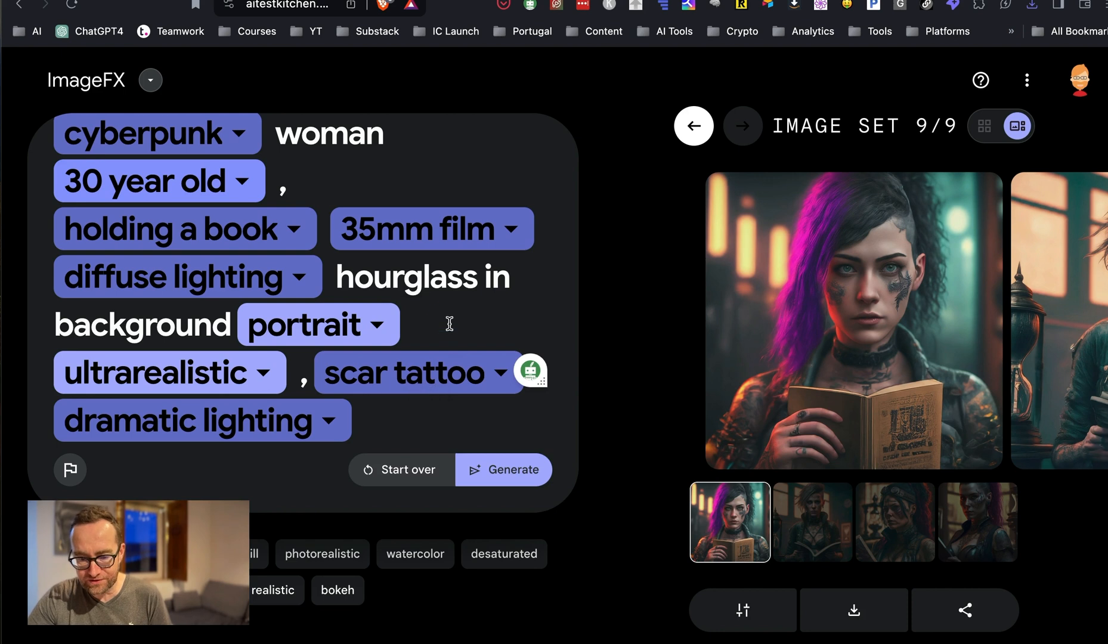
{"action": "type", "text": "words in"}
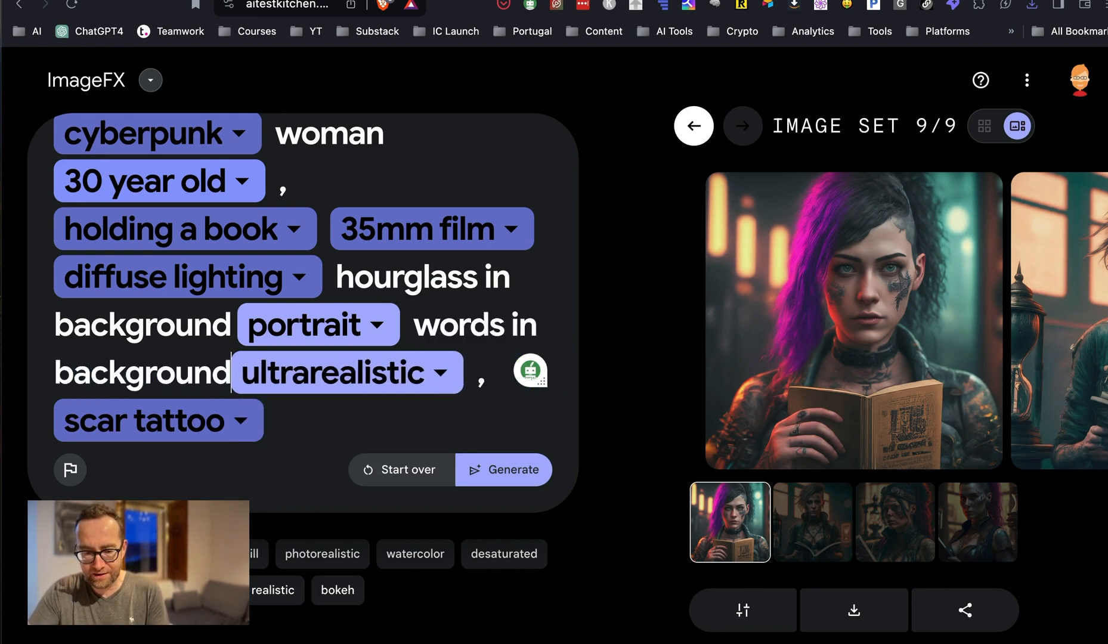
{"action": "type", "text": "\"cu"}
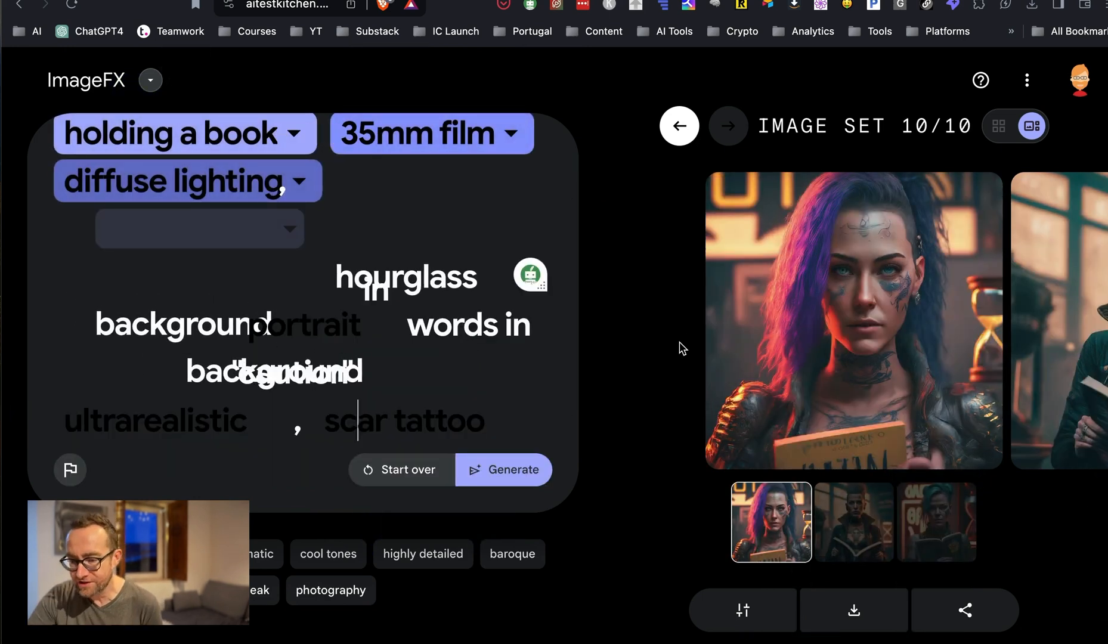
{"action": "left_click", "coordinate": [936, 522]}
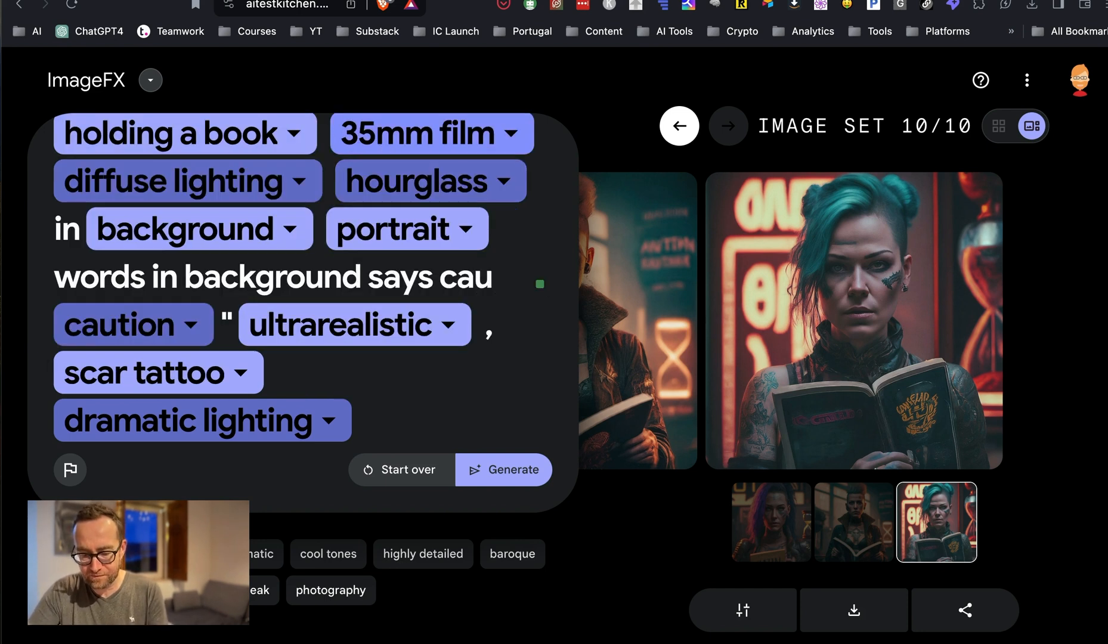
{"action": "type", "text": "tion"}
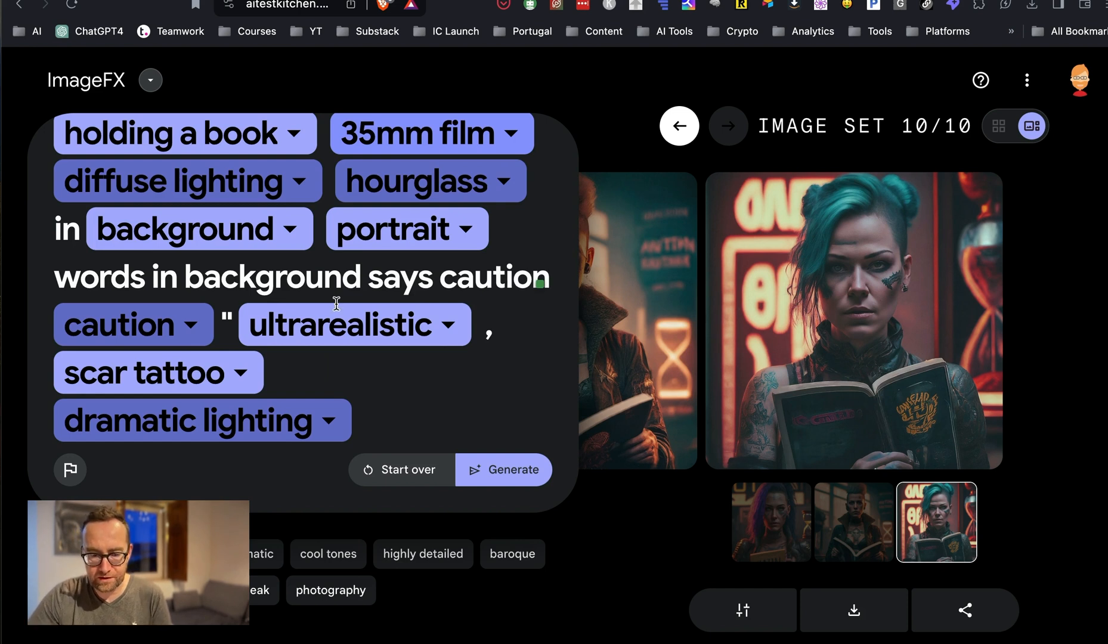
{"action": "left_click", "coordinate": [503, 469]}
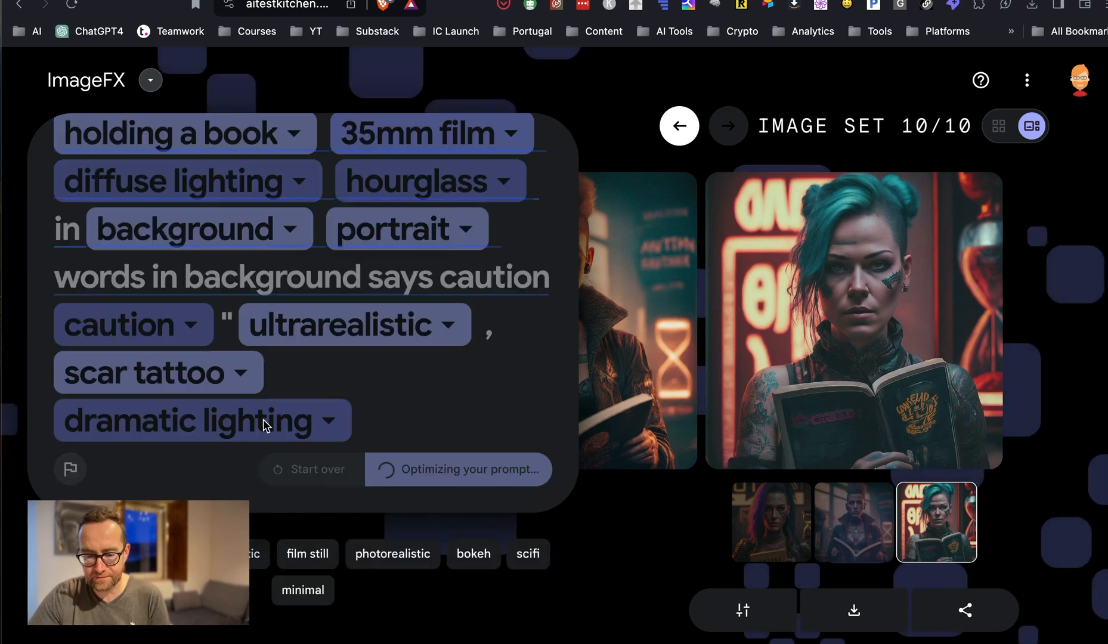
{"action": "mouse_move", "coordinate": [677, 525]}
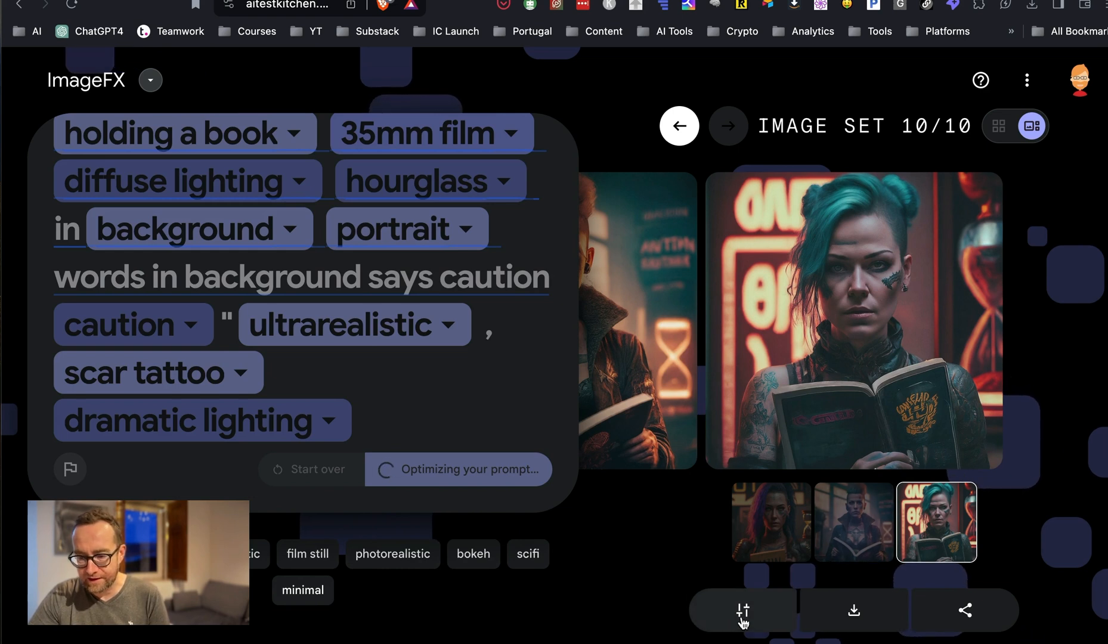
Step: Lock seed 775917 from set 11's fourth thumbnail and generate the twelfth set
{"action": "left_click", "coordinate": [742, 610]}
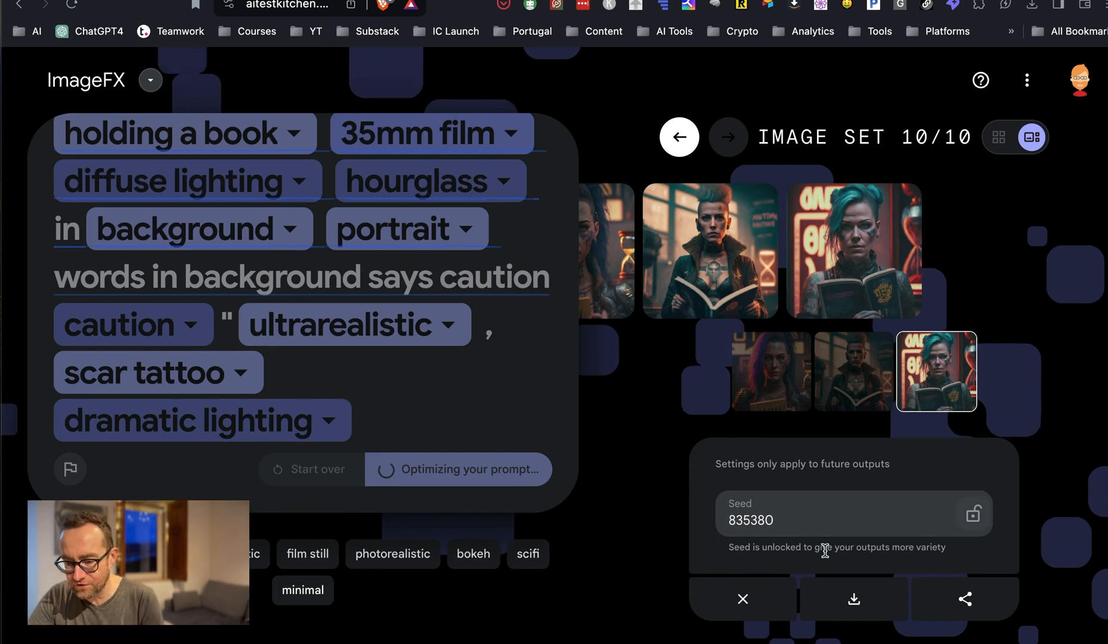
{"action": "left_click", "coordinate": [457, 469]}
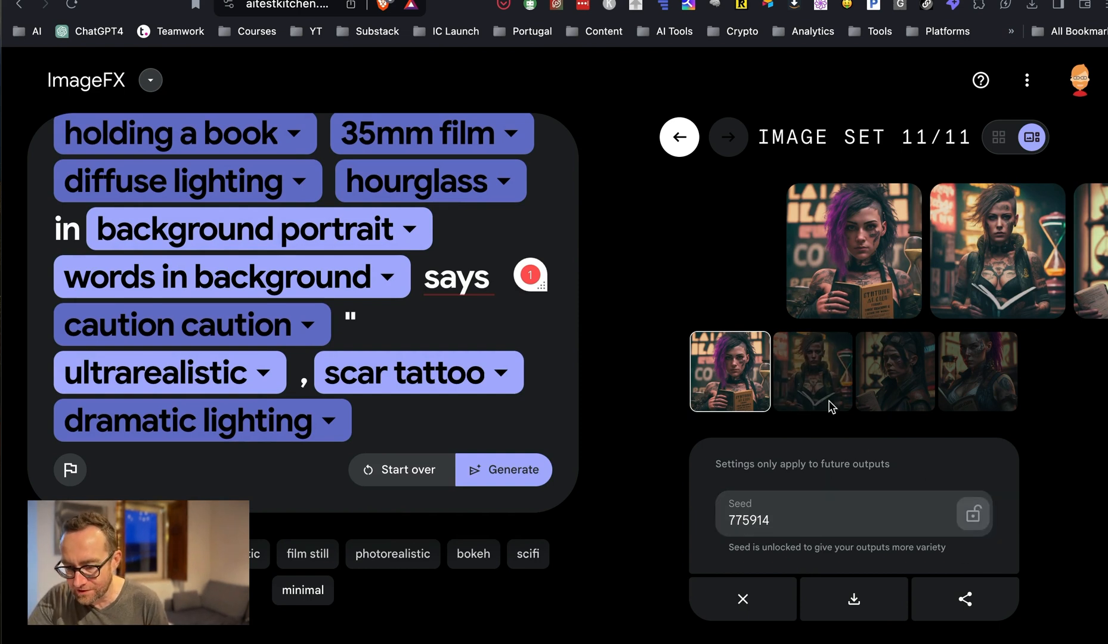
{"action": "left_click", "coordinate": [813, 370]}
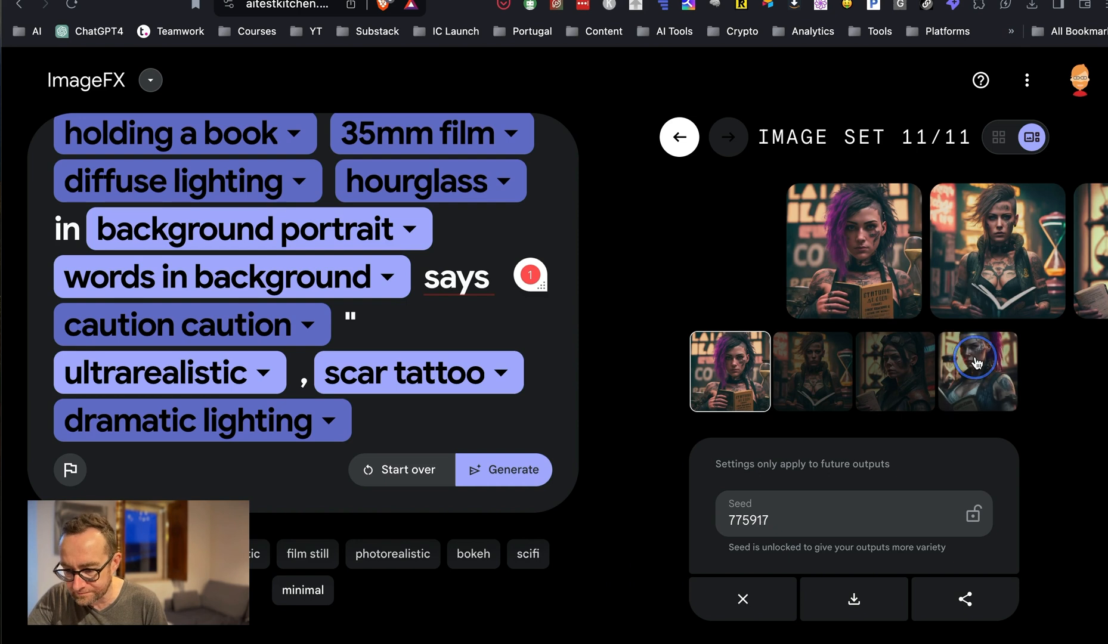
{"action": "left_click", "coordinate": [978, 370]}
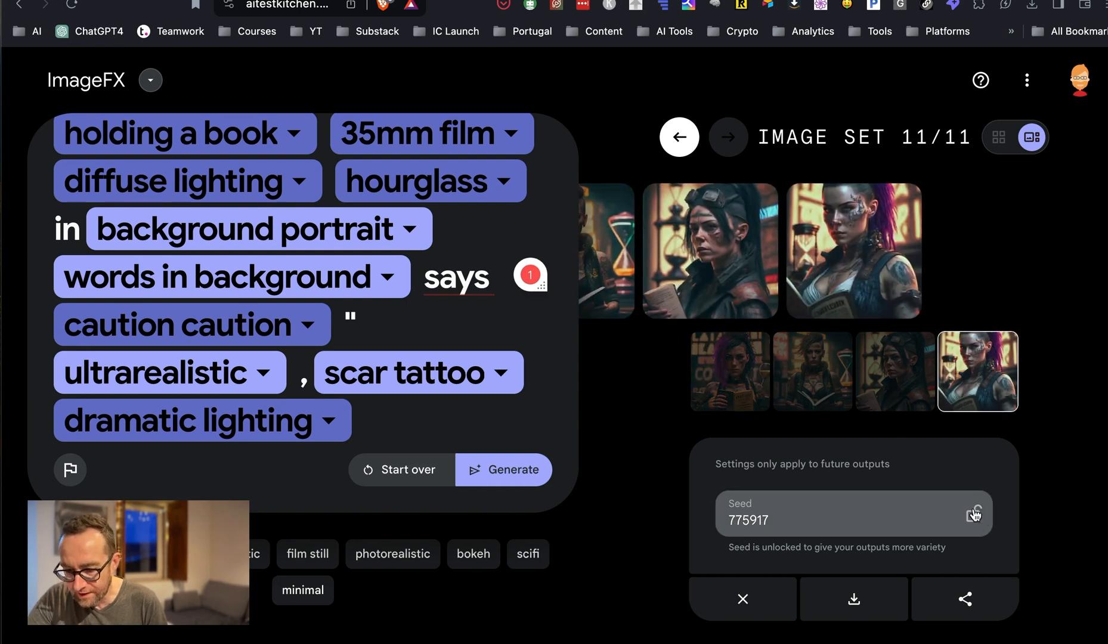
{"action": "left_click", "coordinate": [974, 515]}
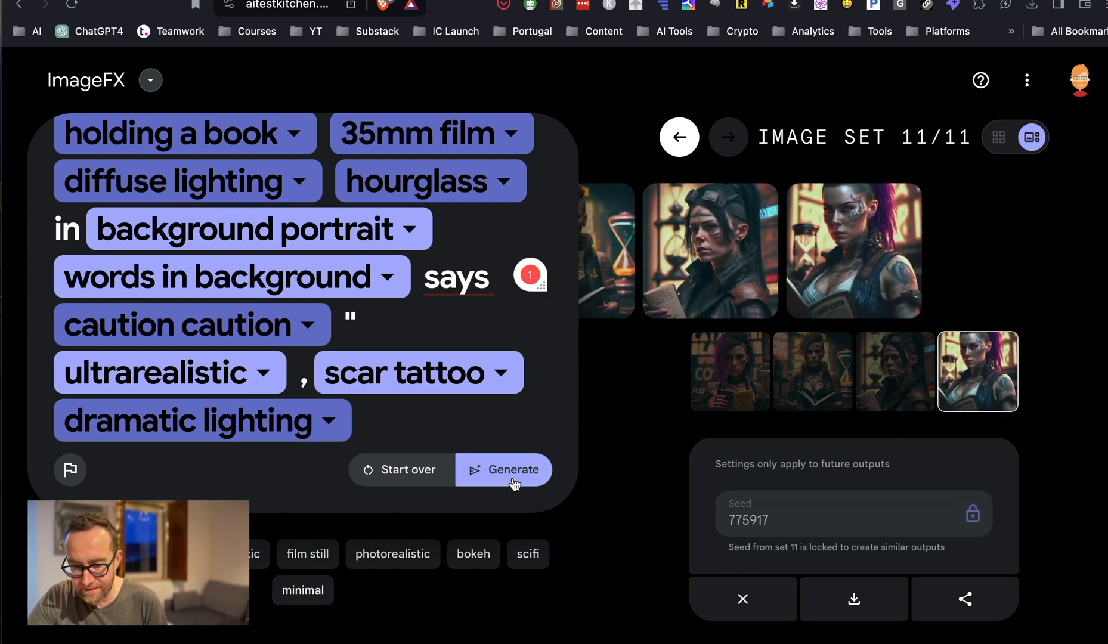
{"action": "left_click", "coordinate": [504, 470]}
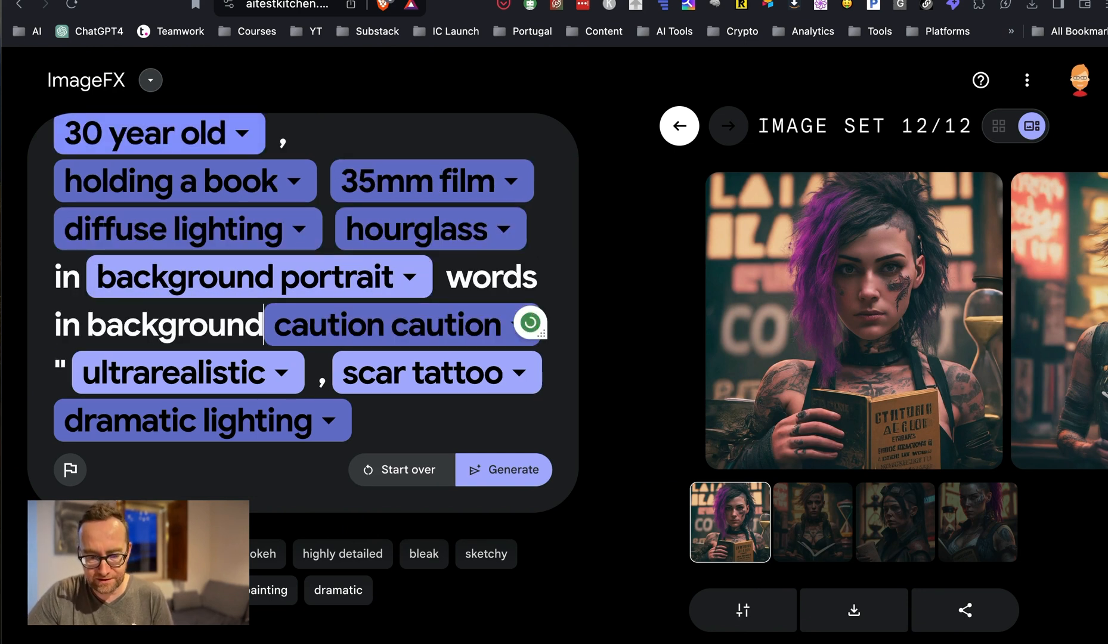
Step: Generate from the 'with the words no smoking' prompt, view another image, and dismiss its alternatives
{"action": "left_click", "coordinate": [503, 470]}
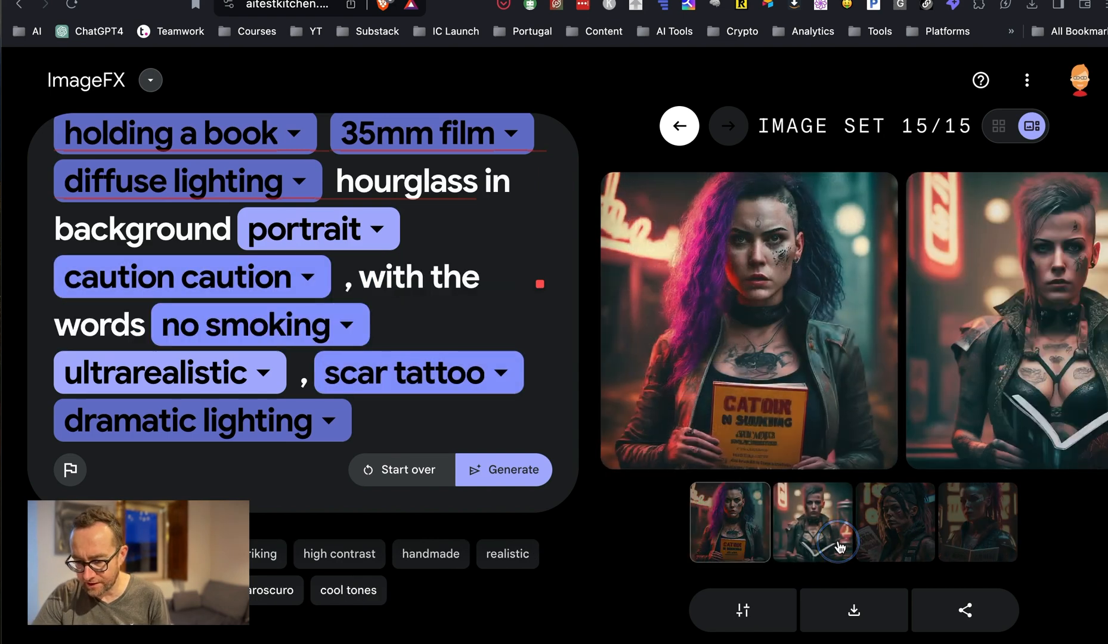
{"action": "left_click", "coordinate": [895, 522]}
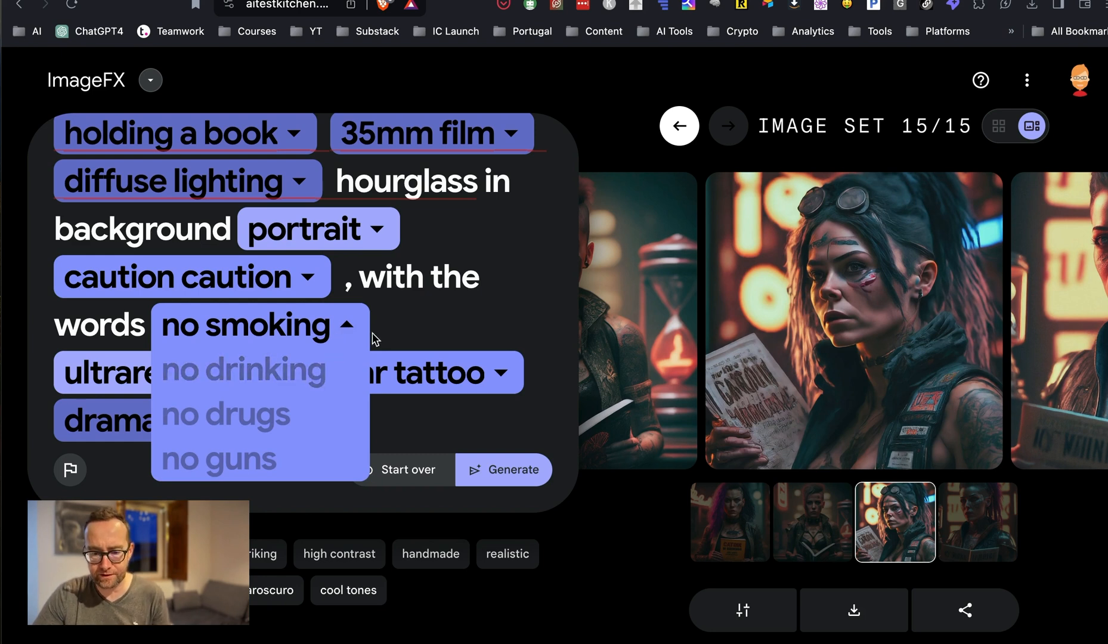
{"action": "left_click", "coordinate": [250, 324]}
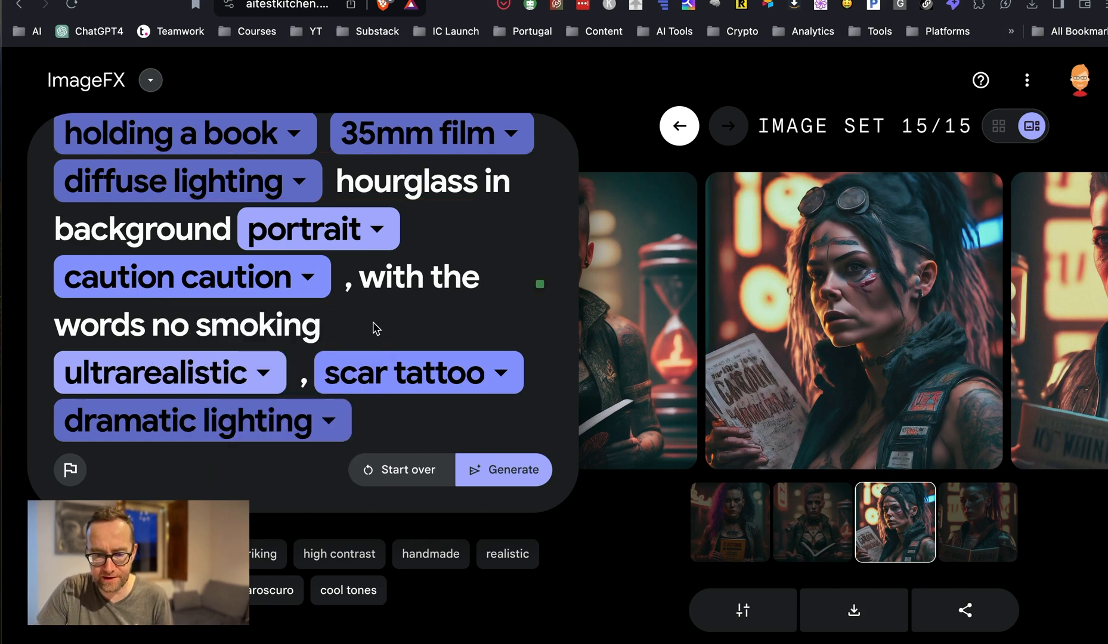